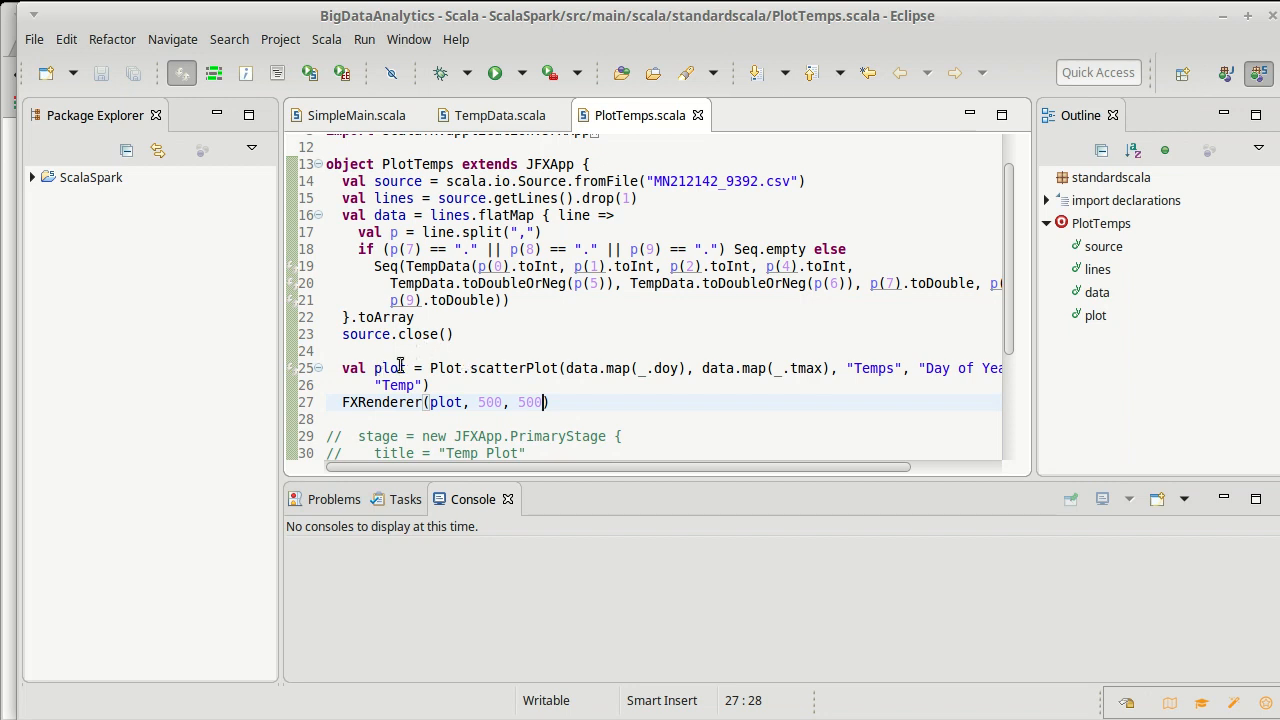
mouse_move(596, 318)
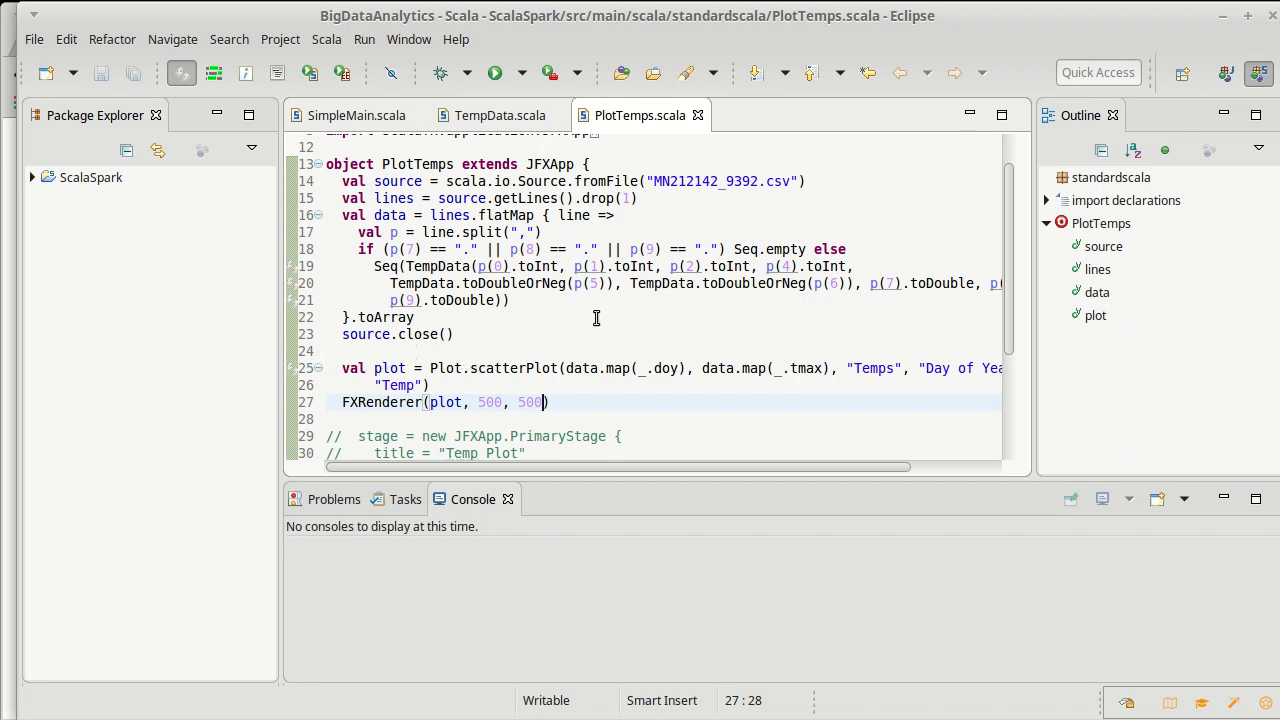
mouse_move(791, 388)
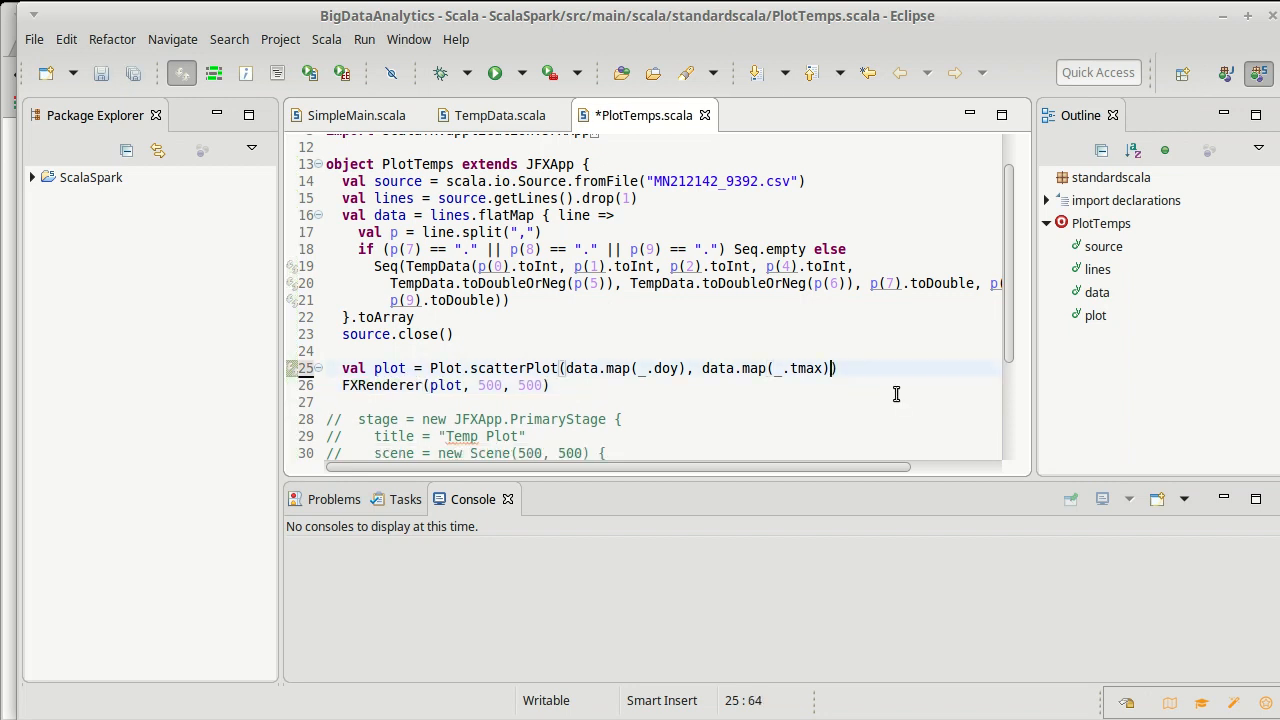
Add 5 as an extra scatterPlot argument after the "Temp" label, with a trailing comma
key("ctrl+s")
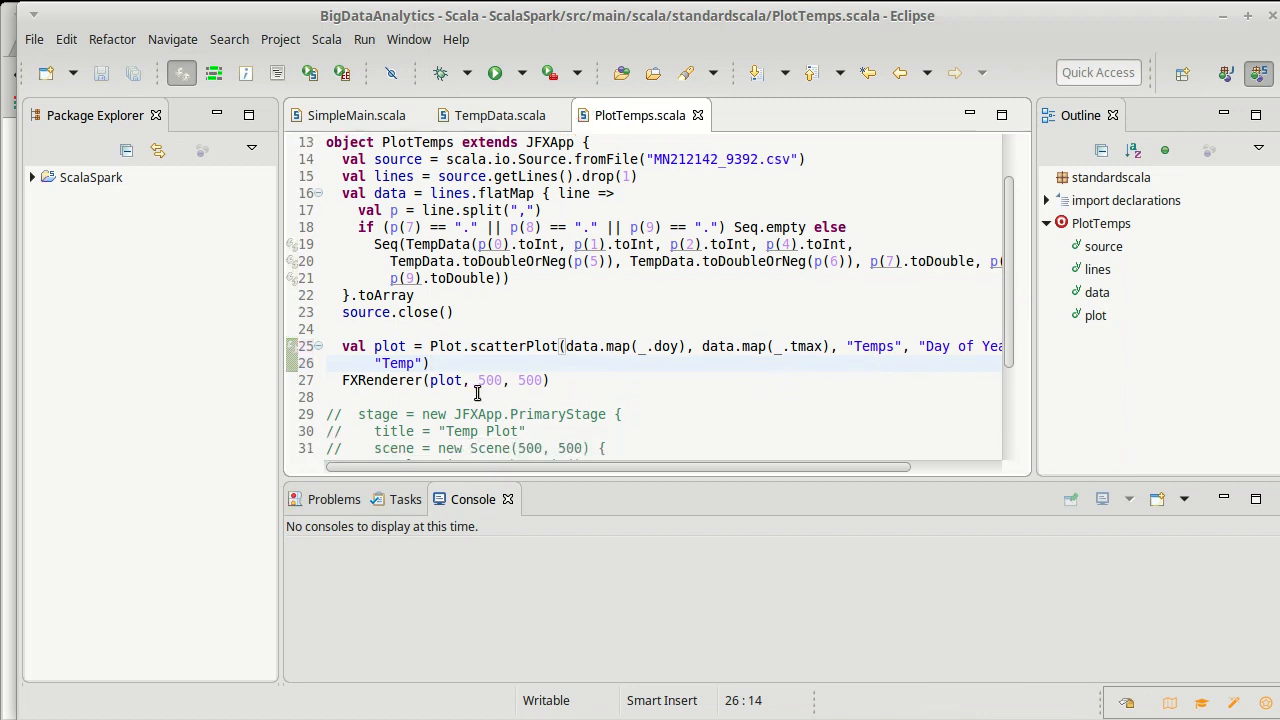
mouse_move(613, 380)
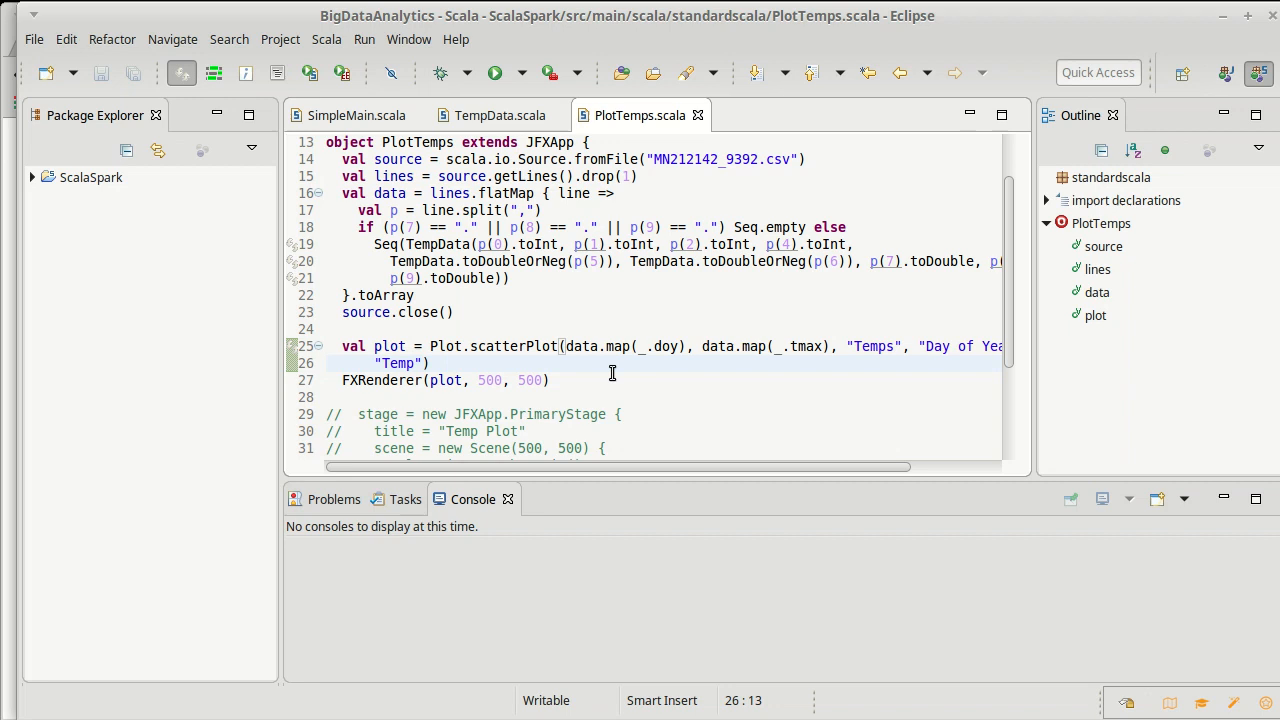
type(", $")
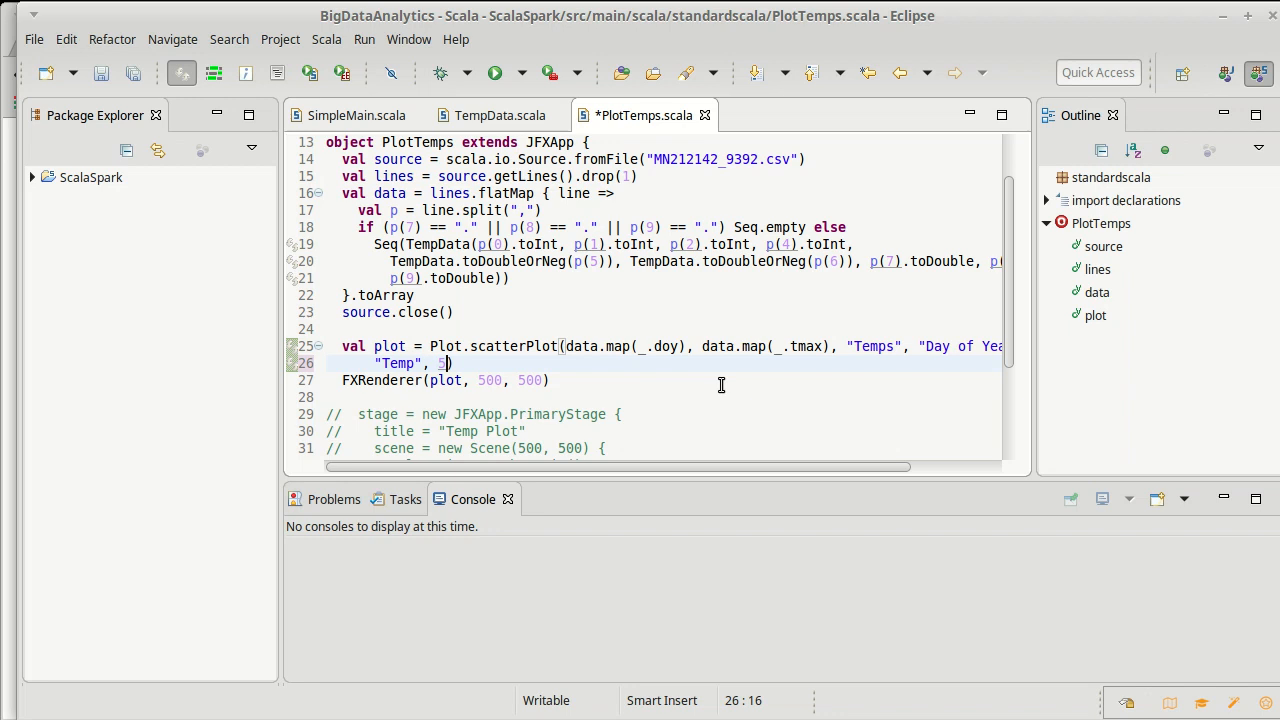
type(",")
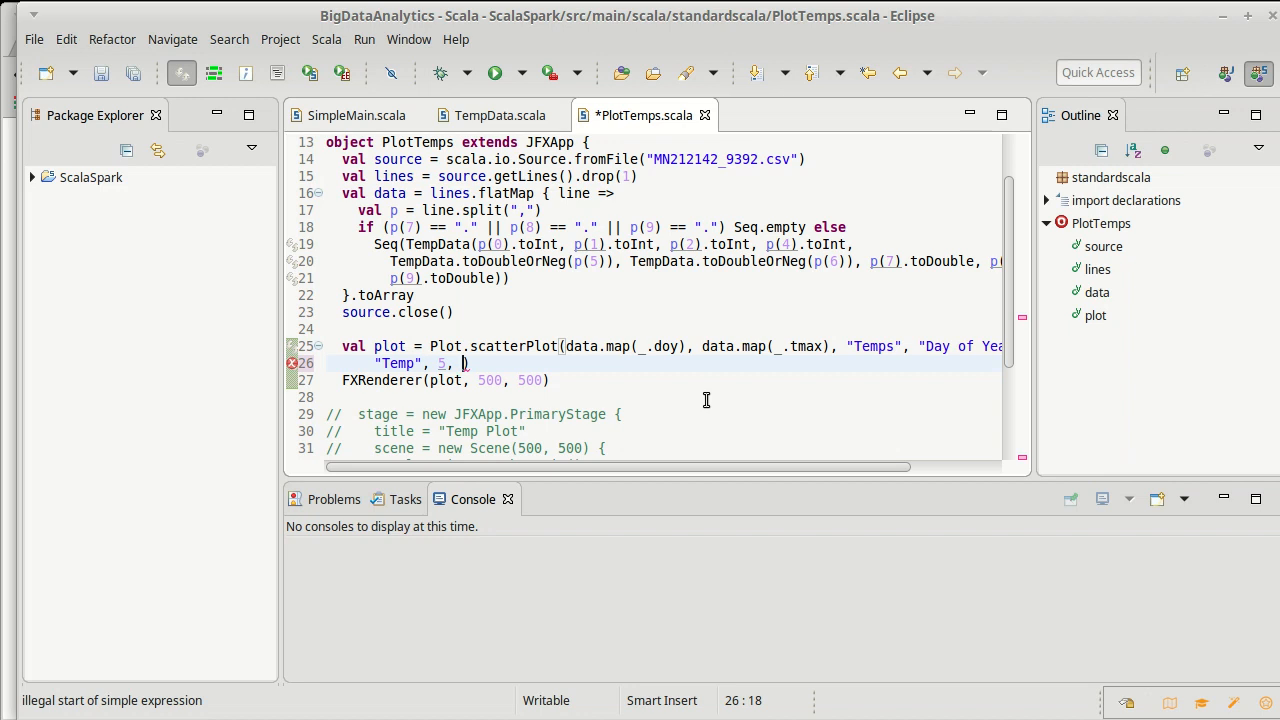
mouse_move(612, 385)
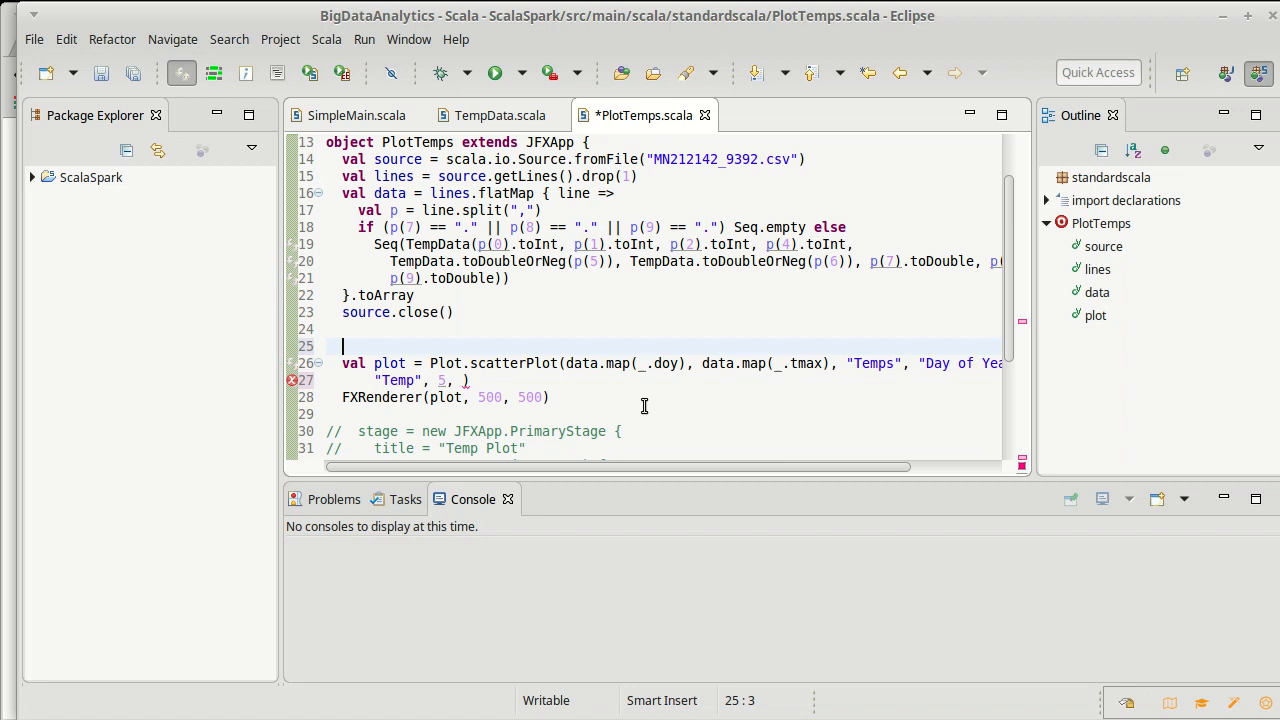
Start val cg = ColorGradient with a black stop at 0.0 and add its import
type("val")
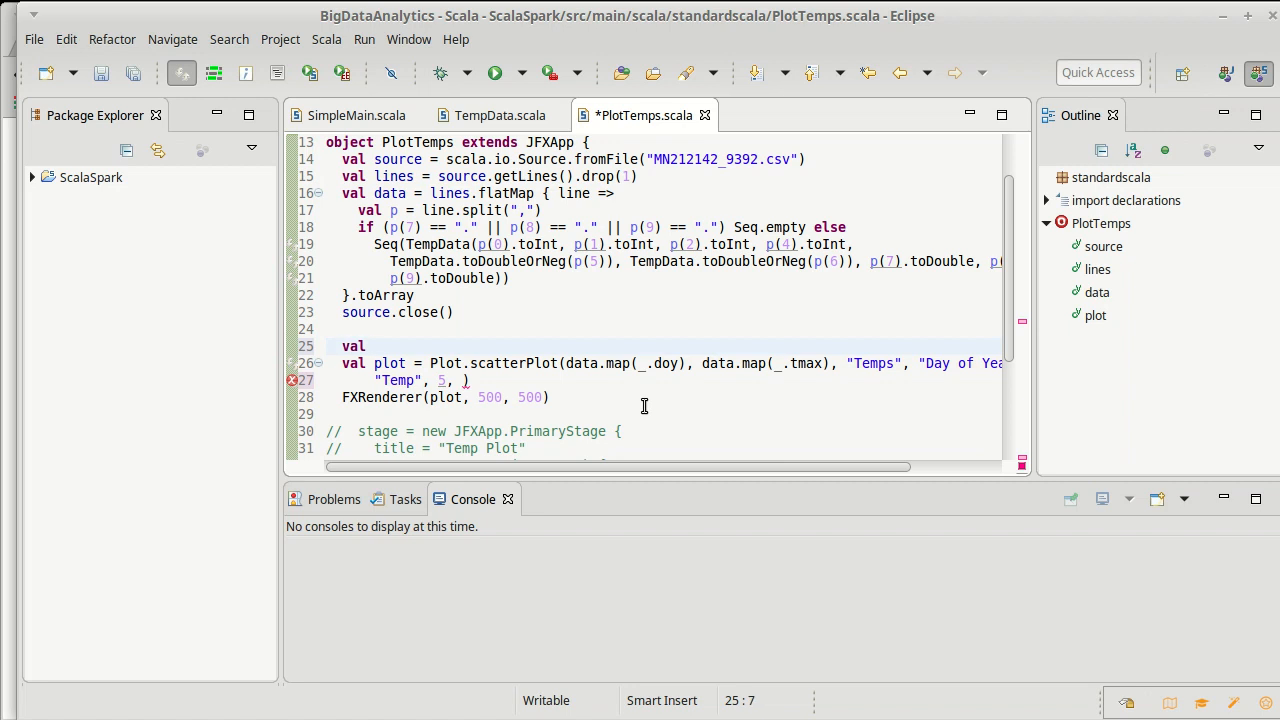
type("cg = Col")
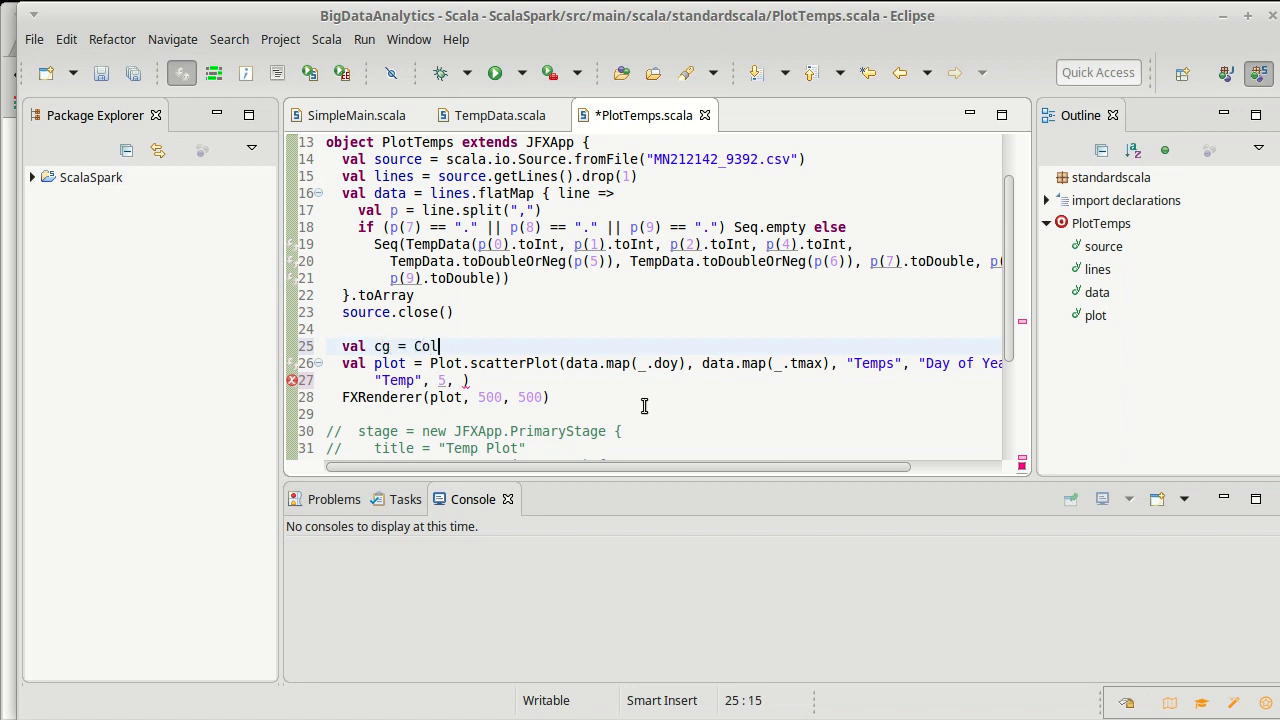
type("orGradien")
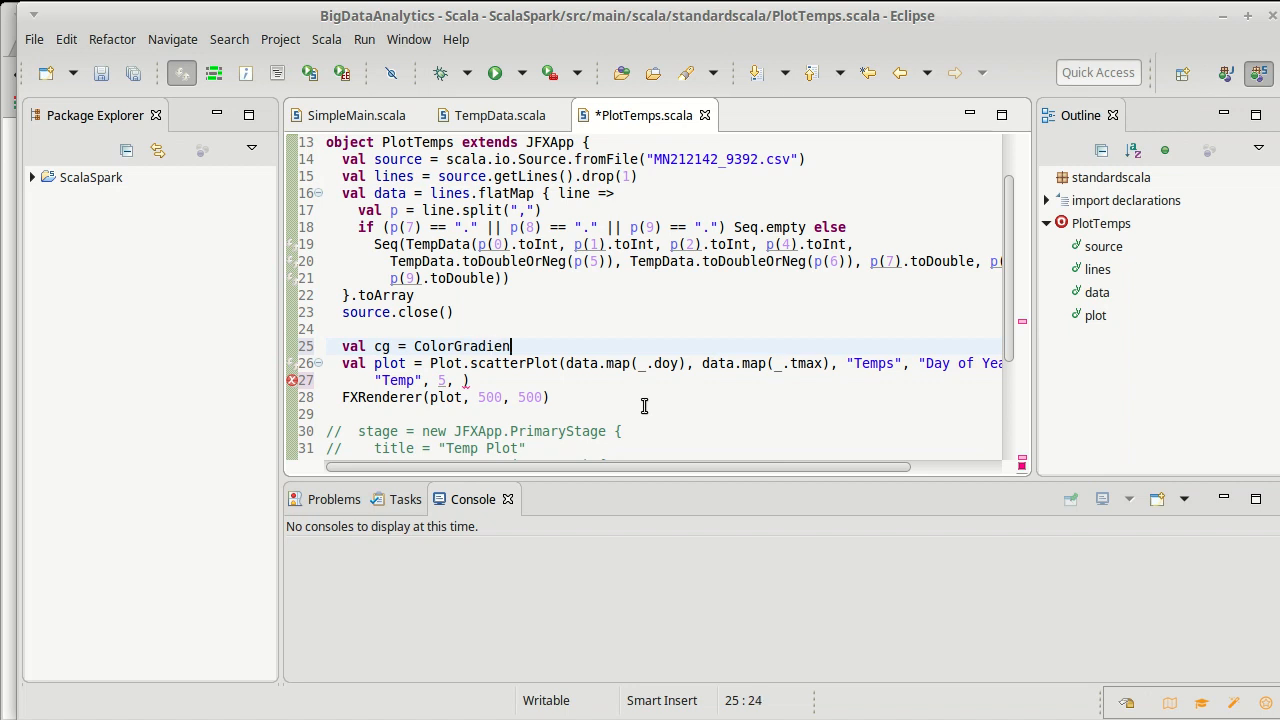
type("t(")
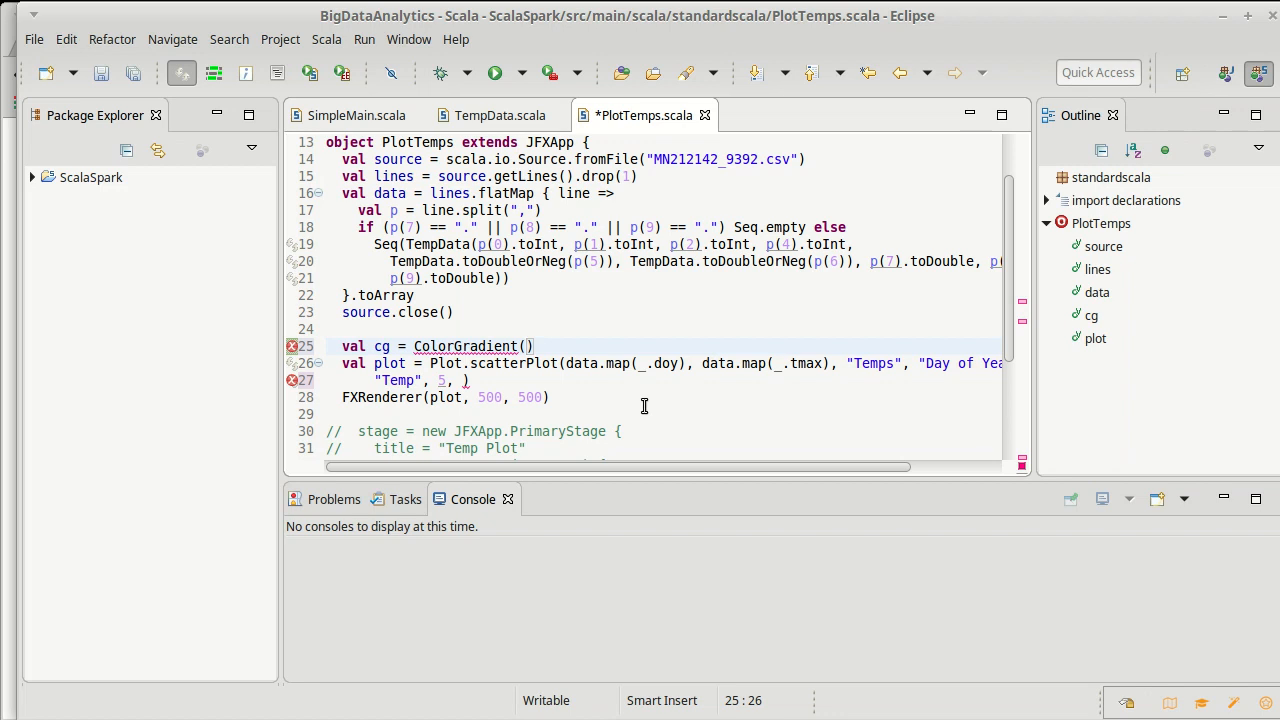
type("(")
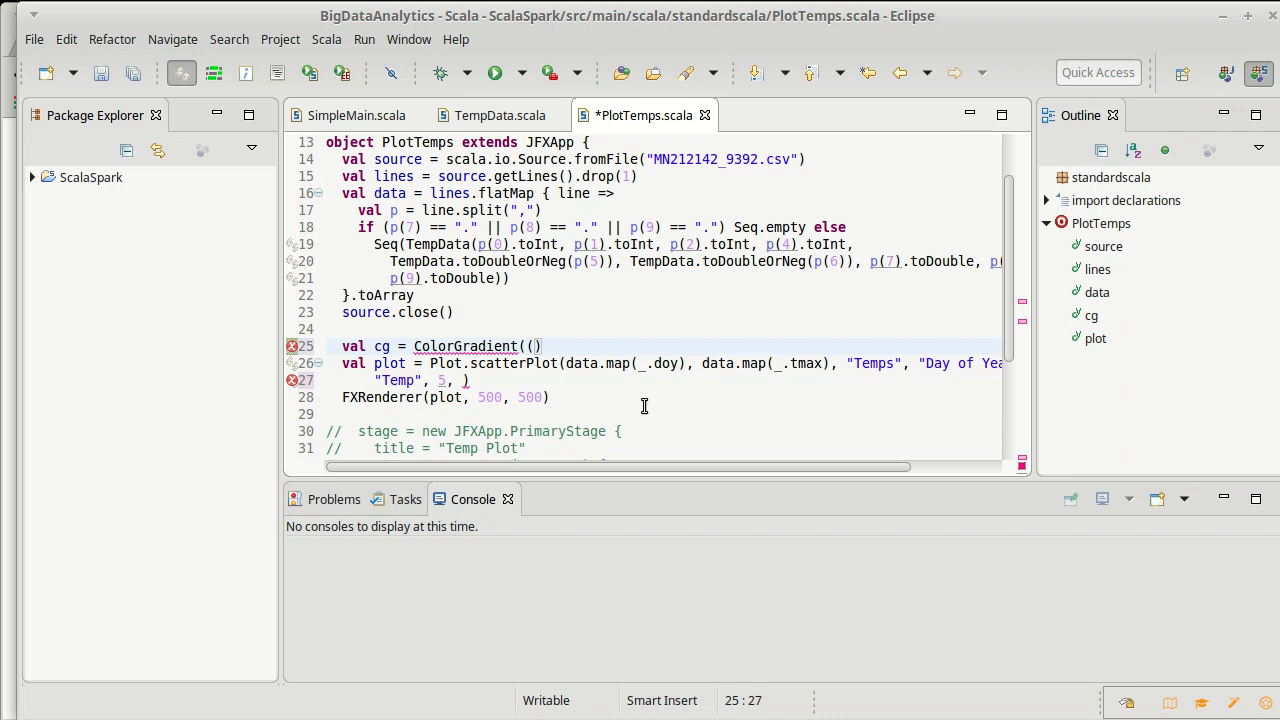
type("0.0,")
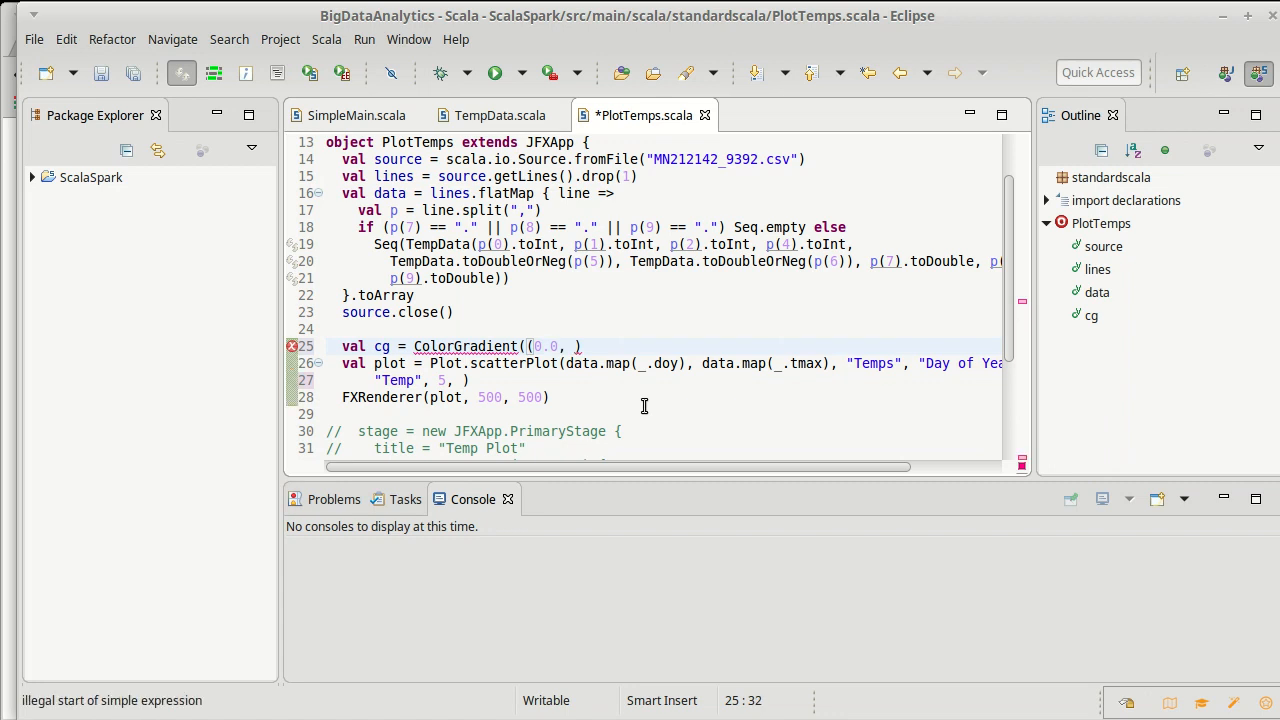
type("0xFF")
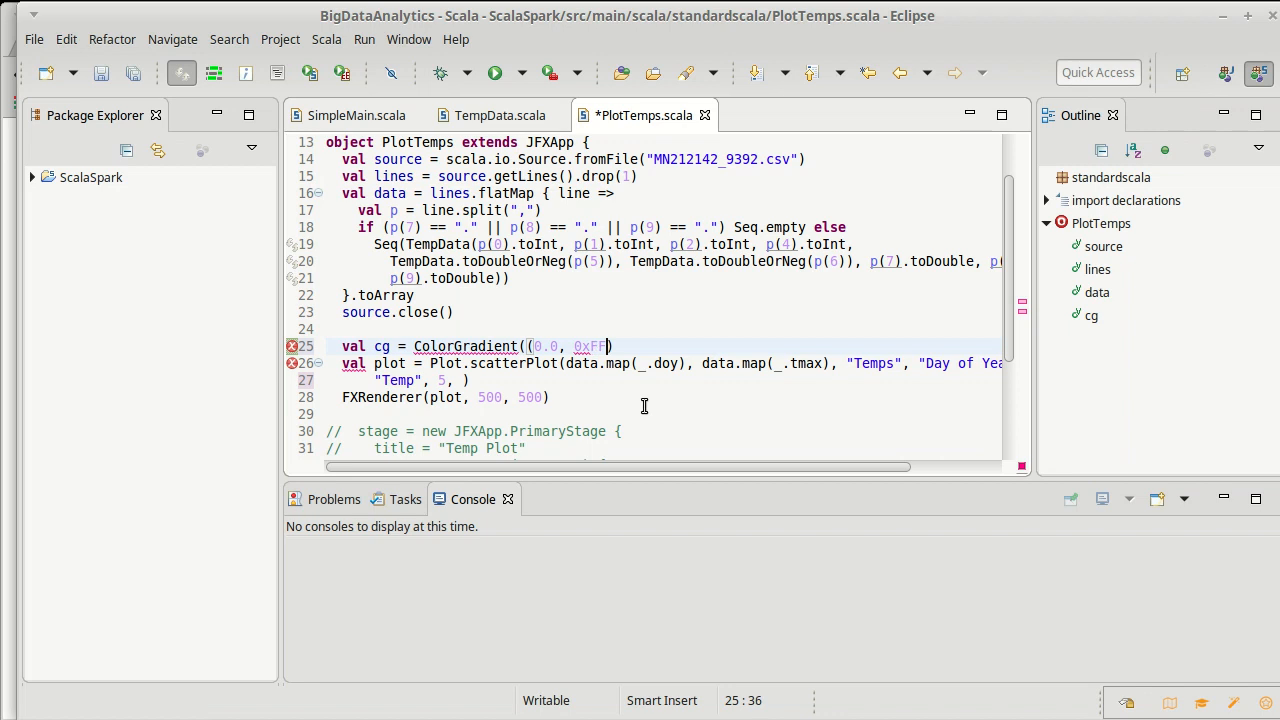
type("00")
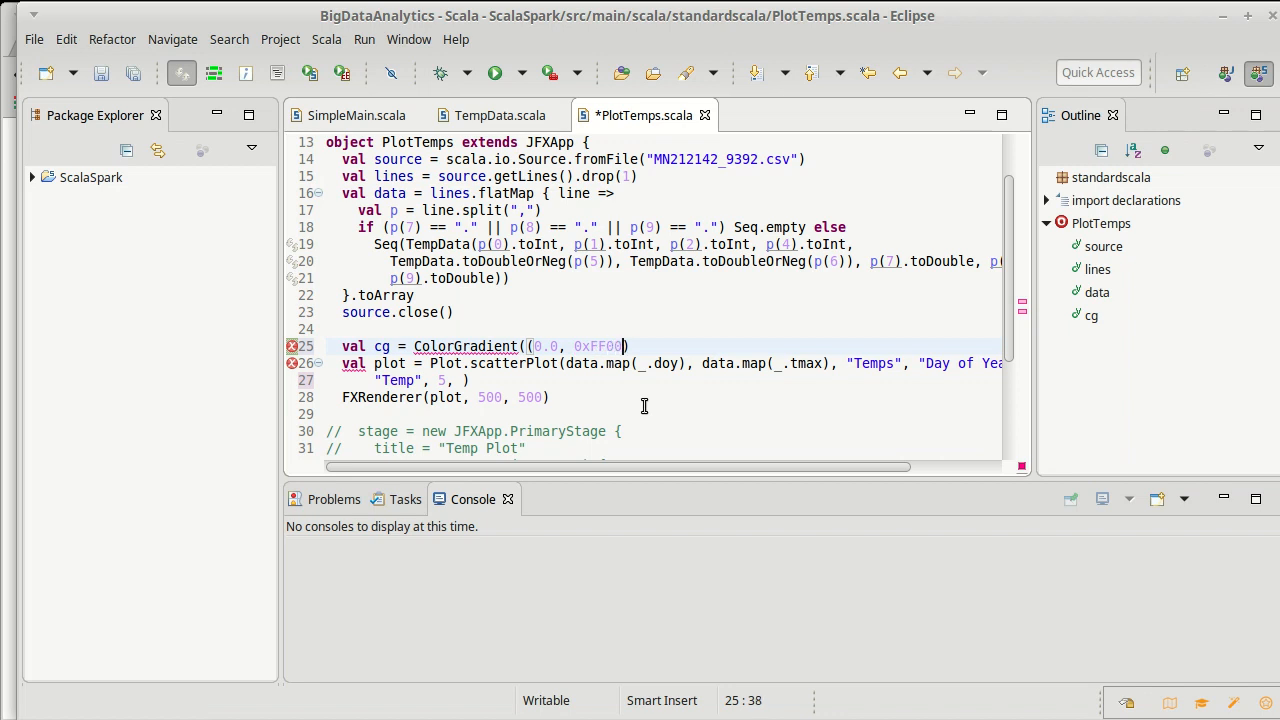
type("0000")
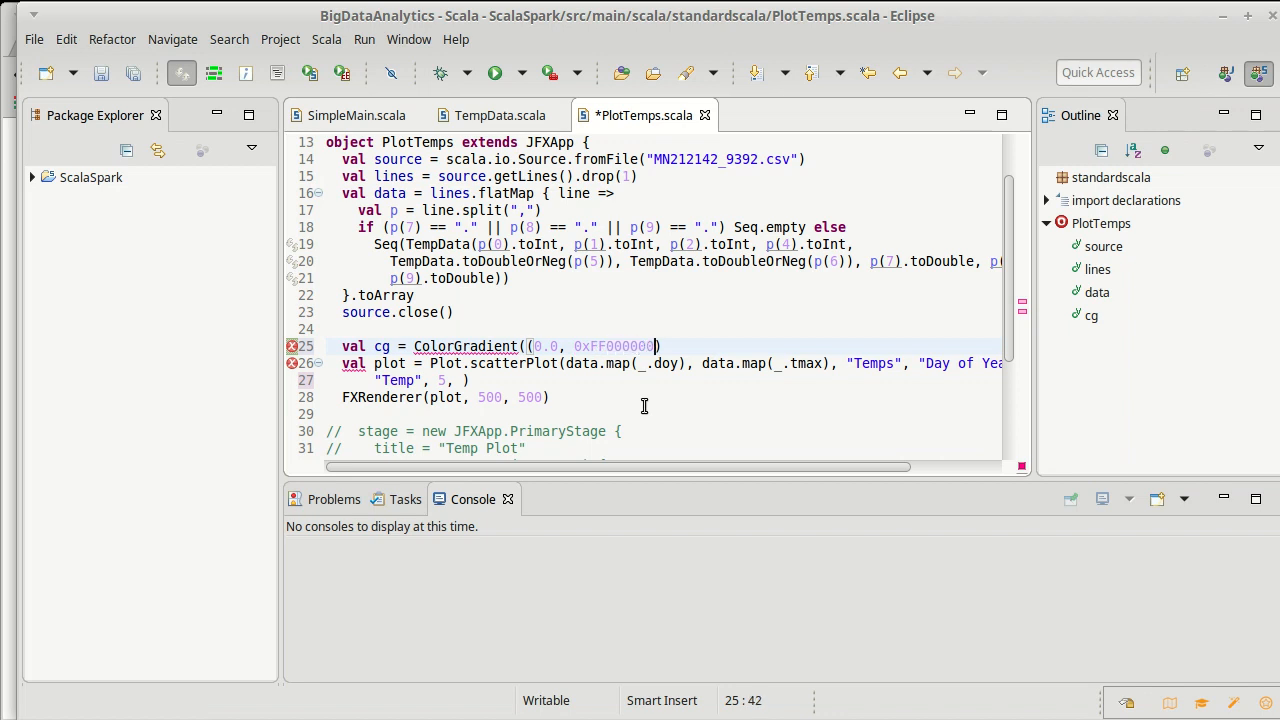
type(")")
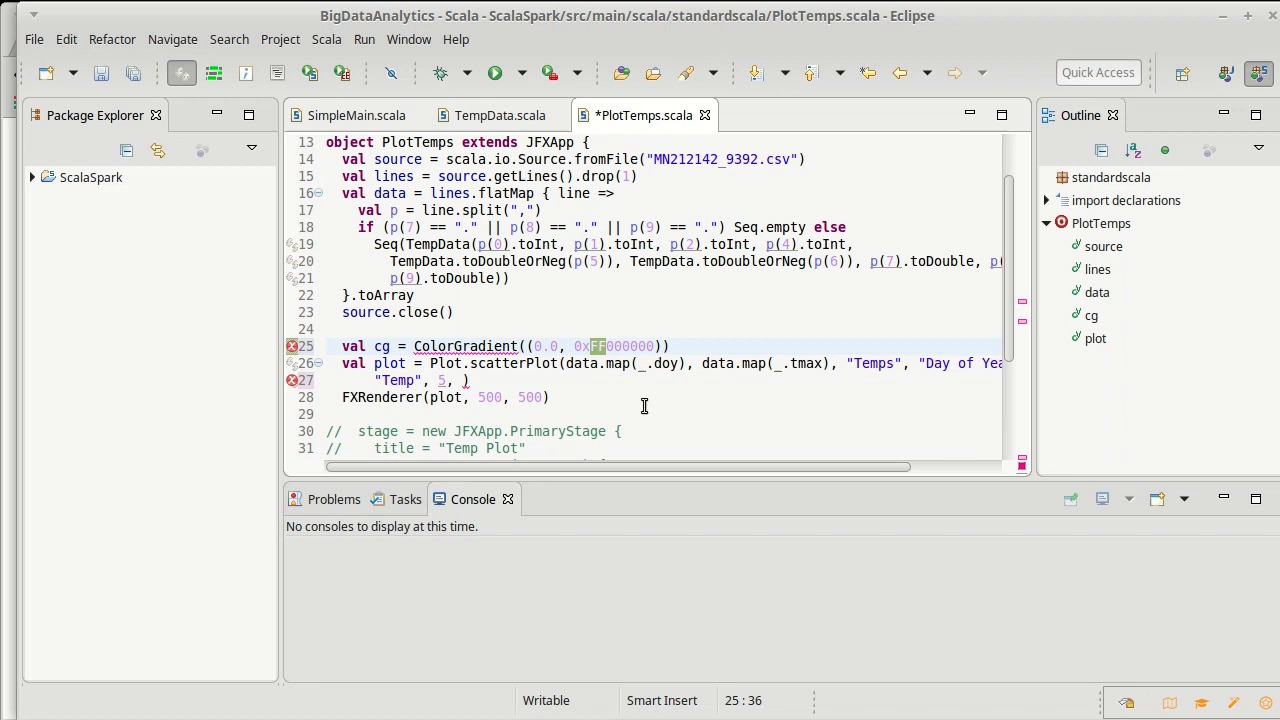
key("ctrl+s")
type(", (1.0, ")
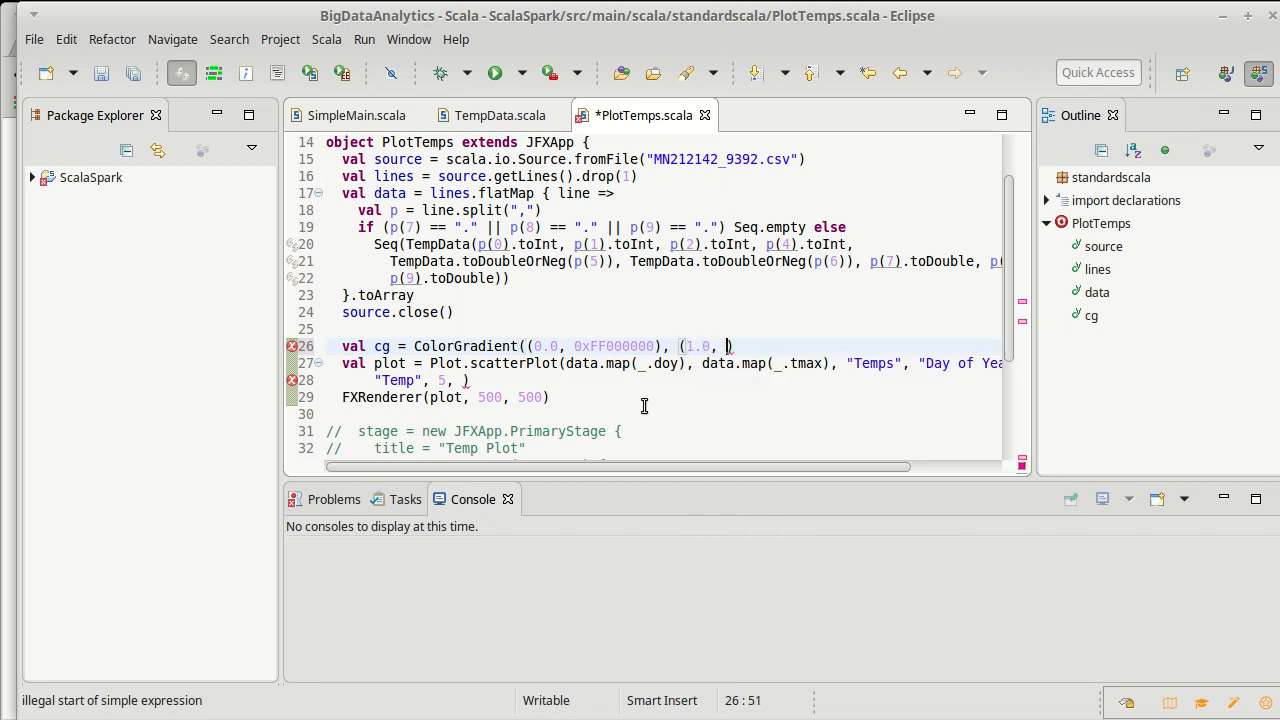
Add the green stop at 1.0 and the blue stop (10.0, 0xFF0000FF) to cg
type("0")
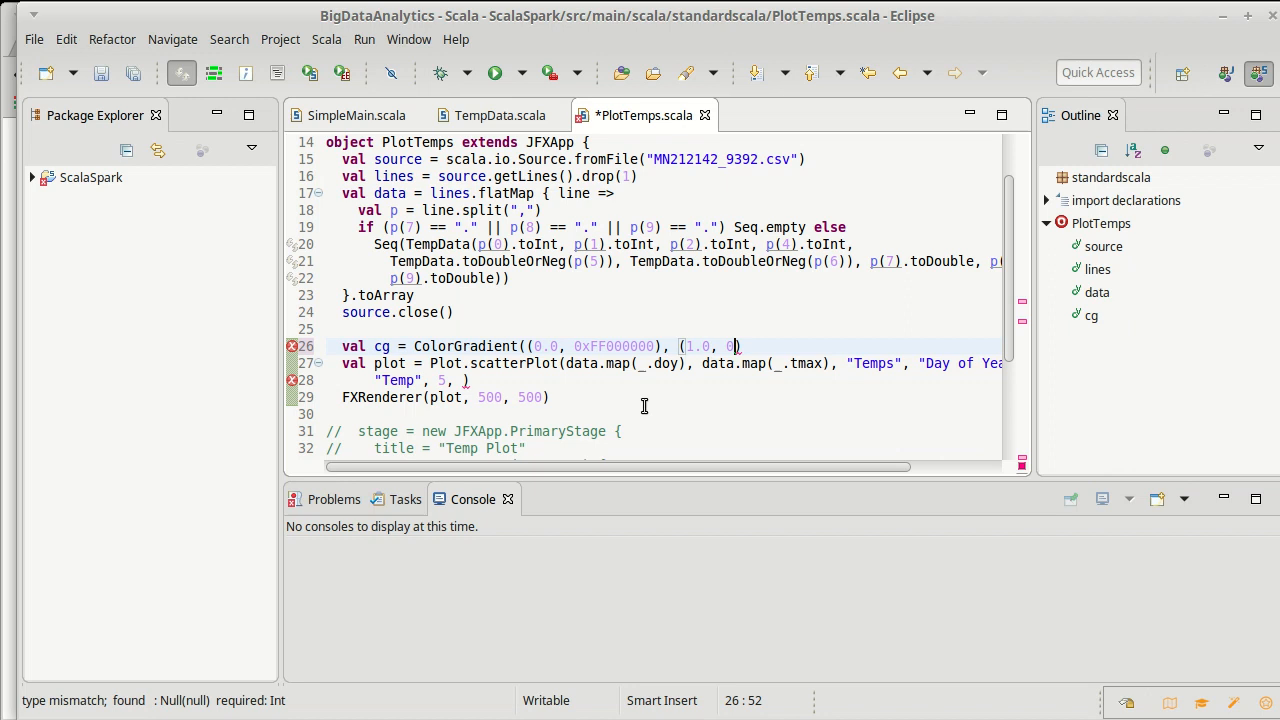
type("0xFF00FF00")
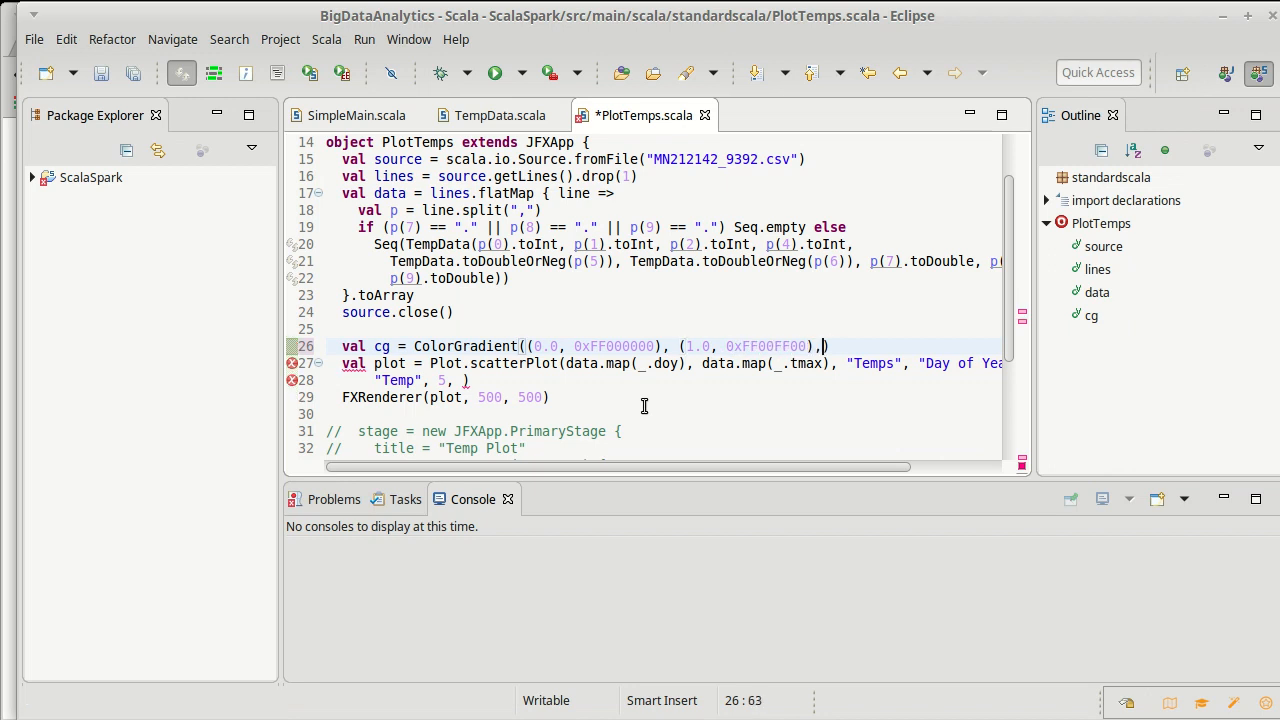
type("(")
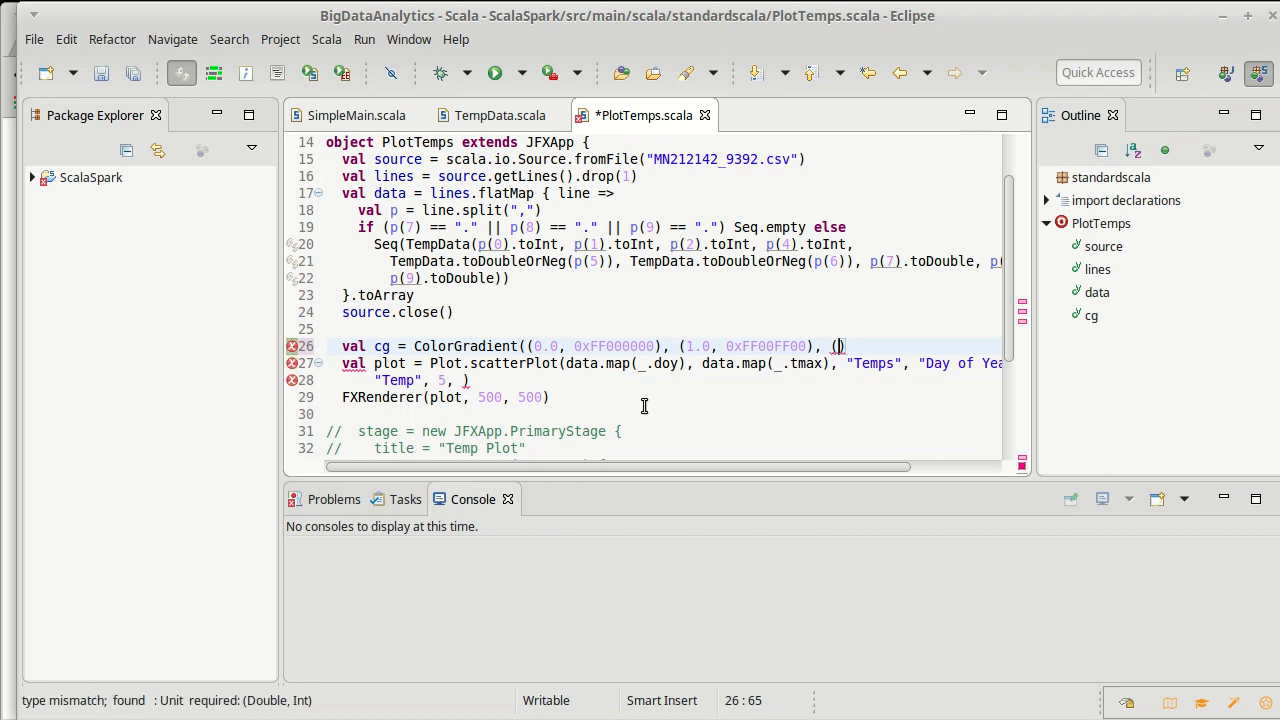
type("10.0,")
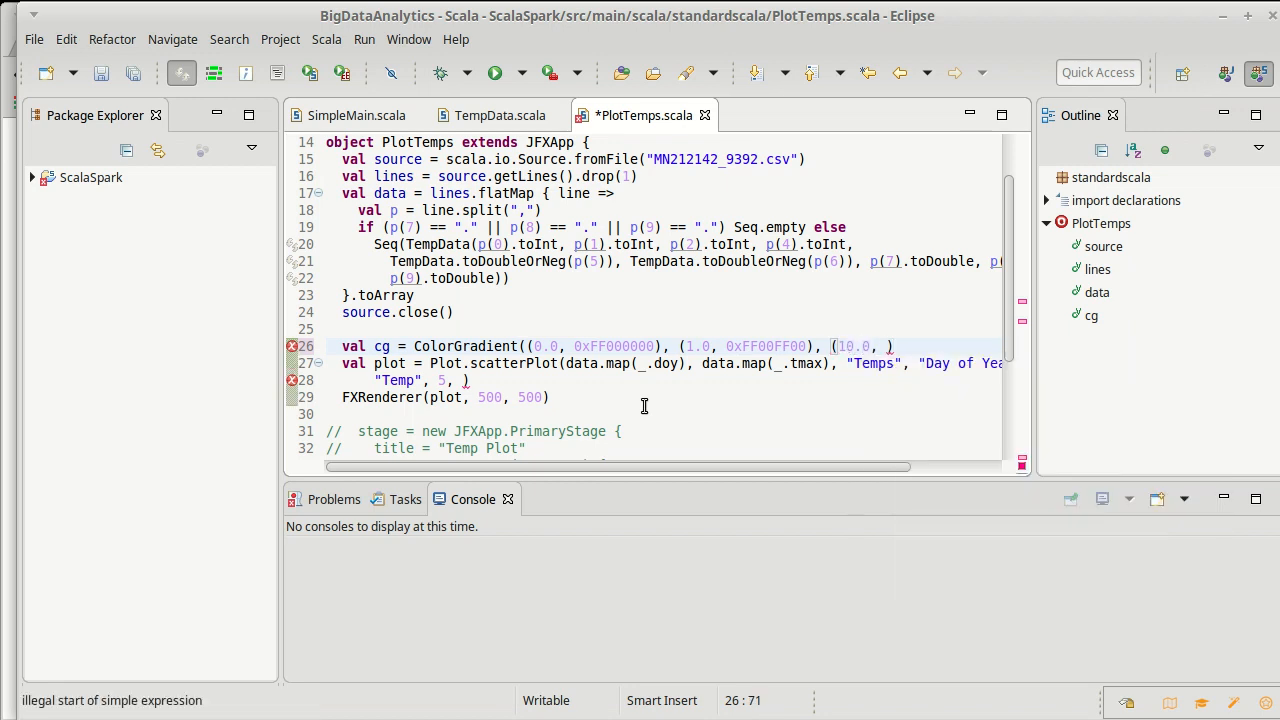
type("0")
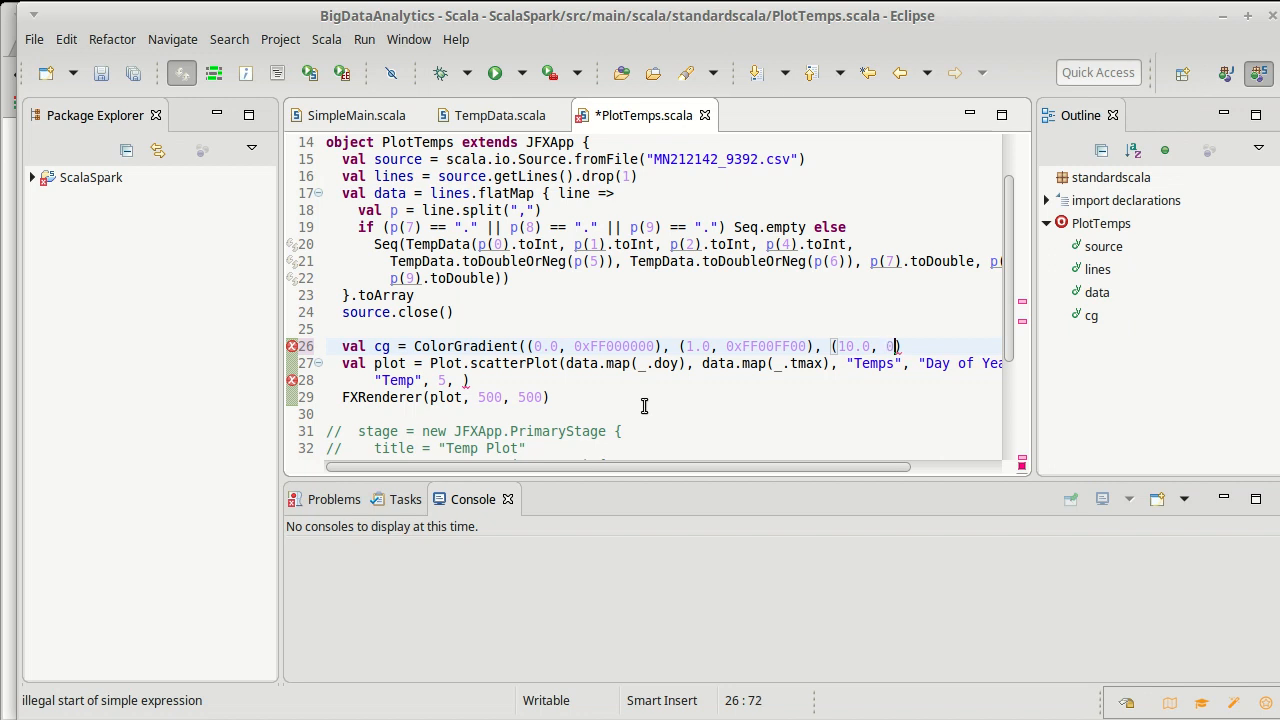
type("x")
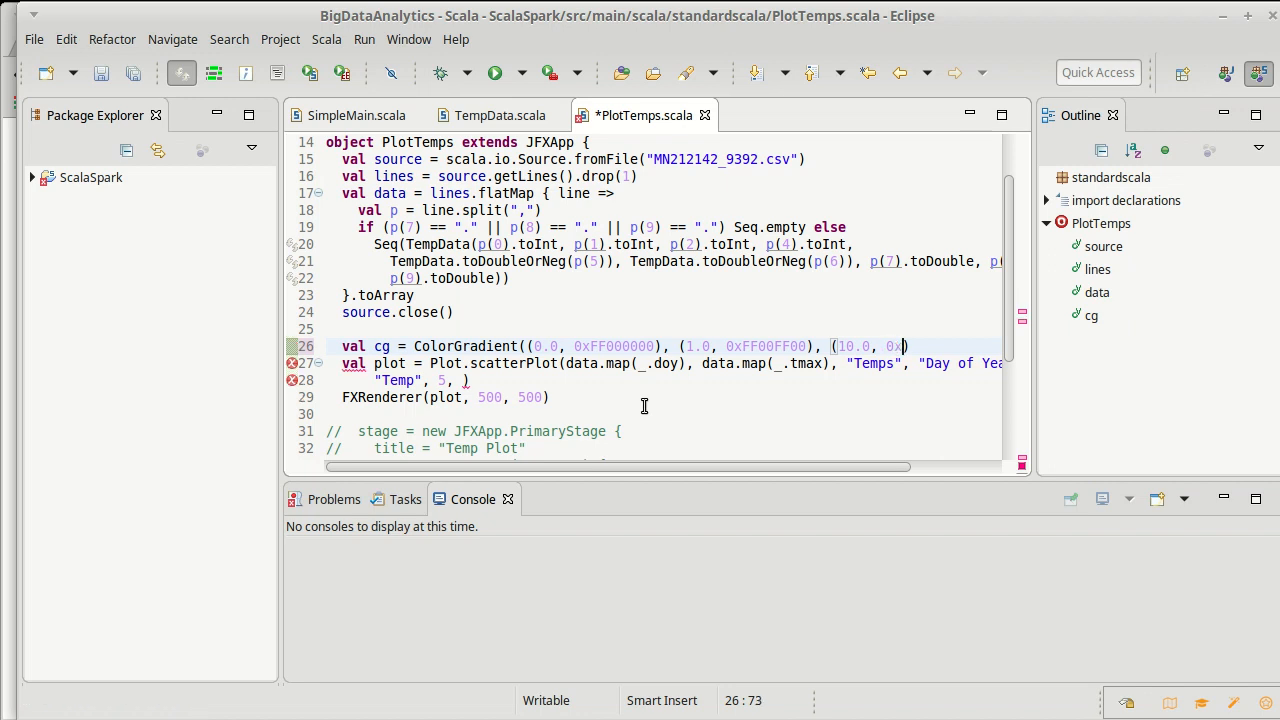
type("FF00")
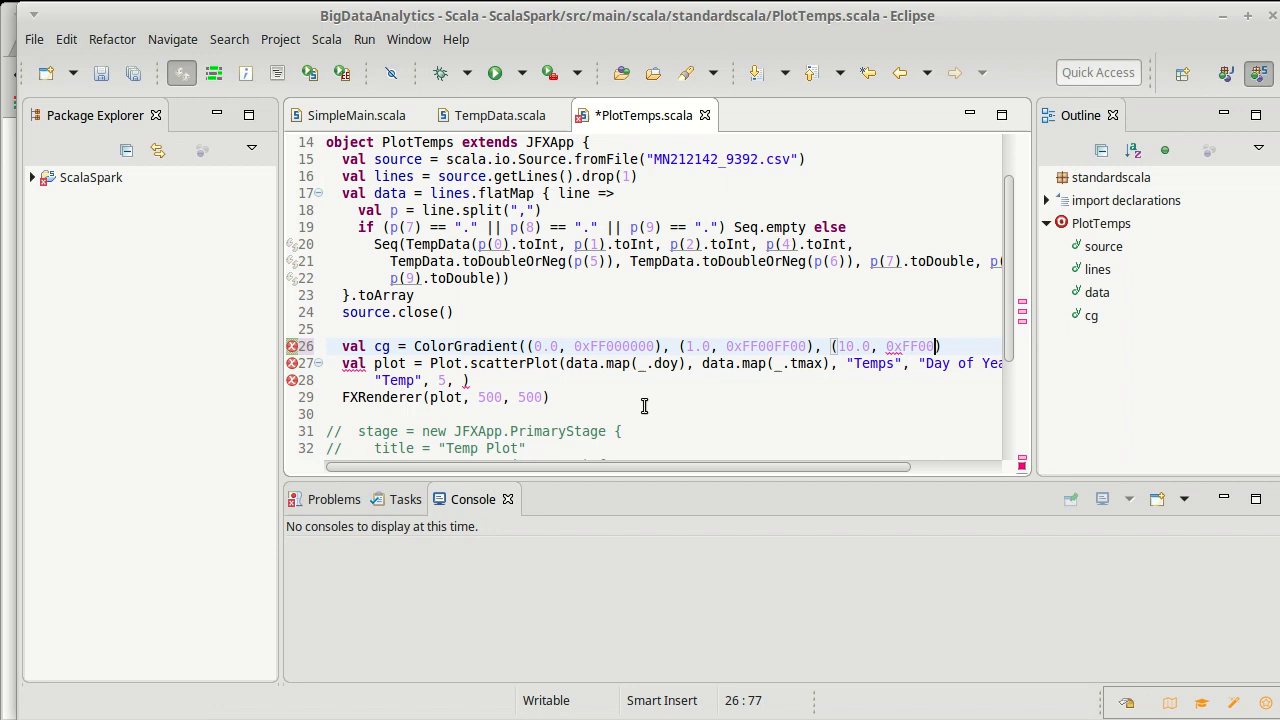
type("00FF))")
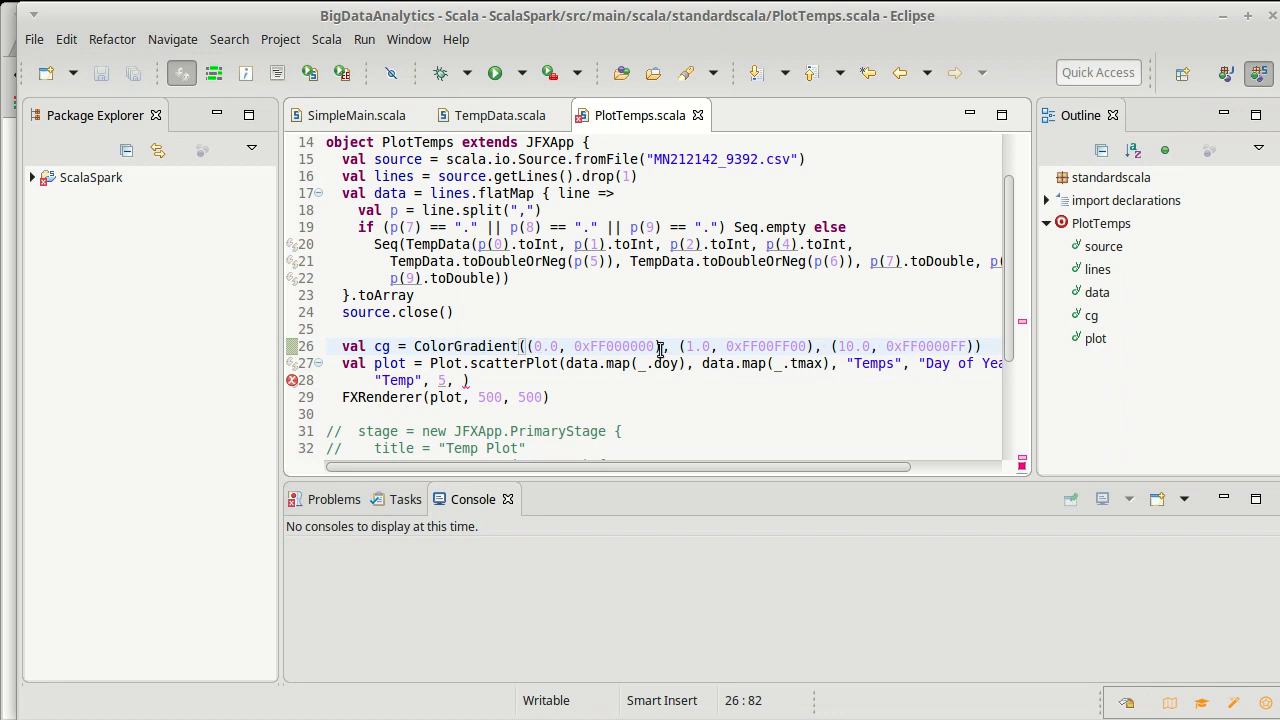
mouse_move(853, 346)
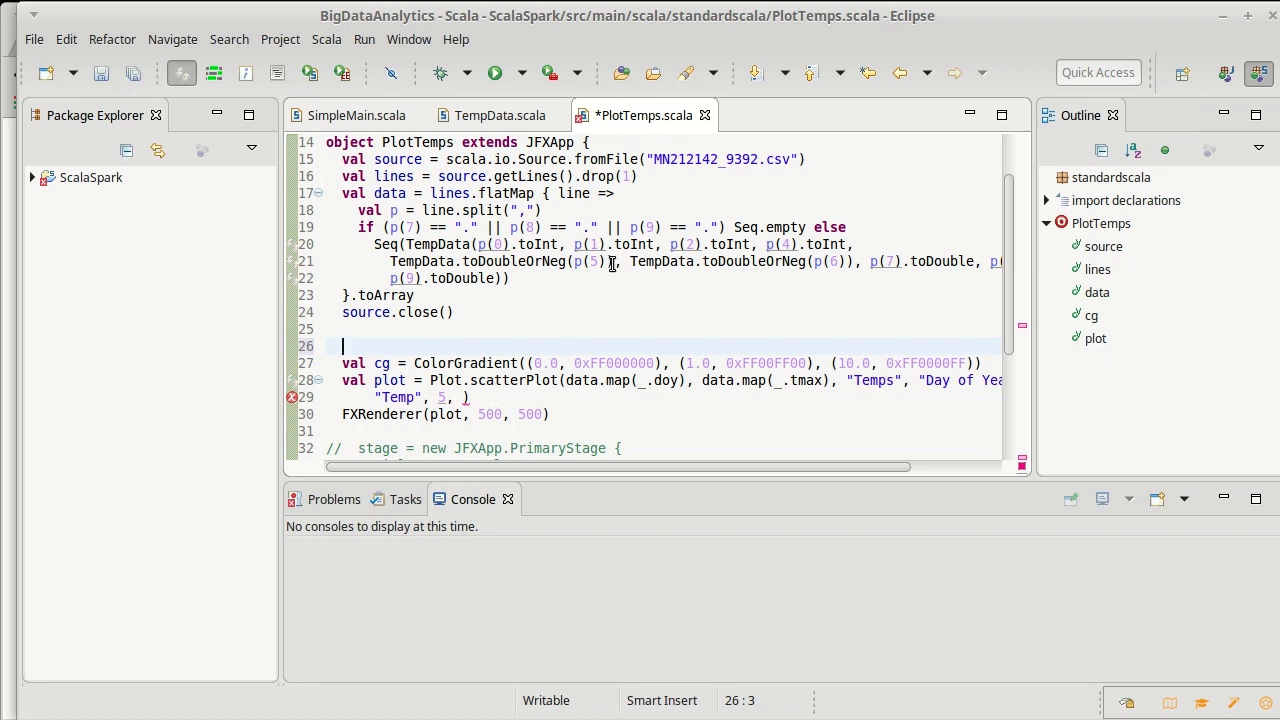
mouse_move(543, 268)
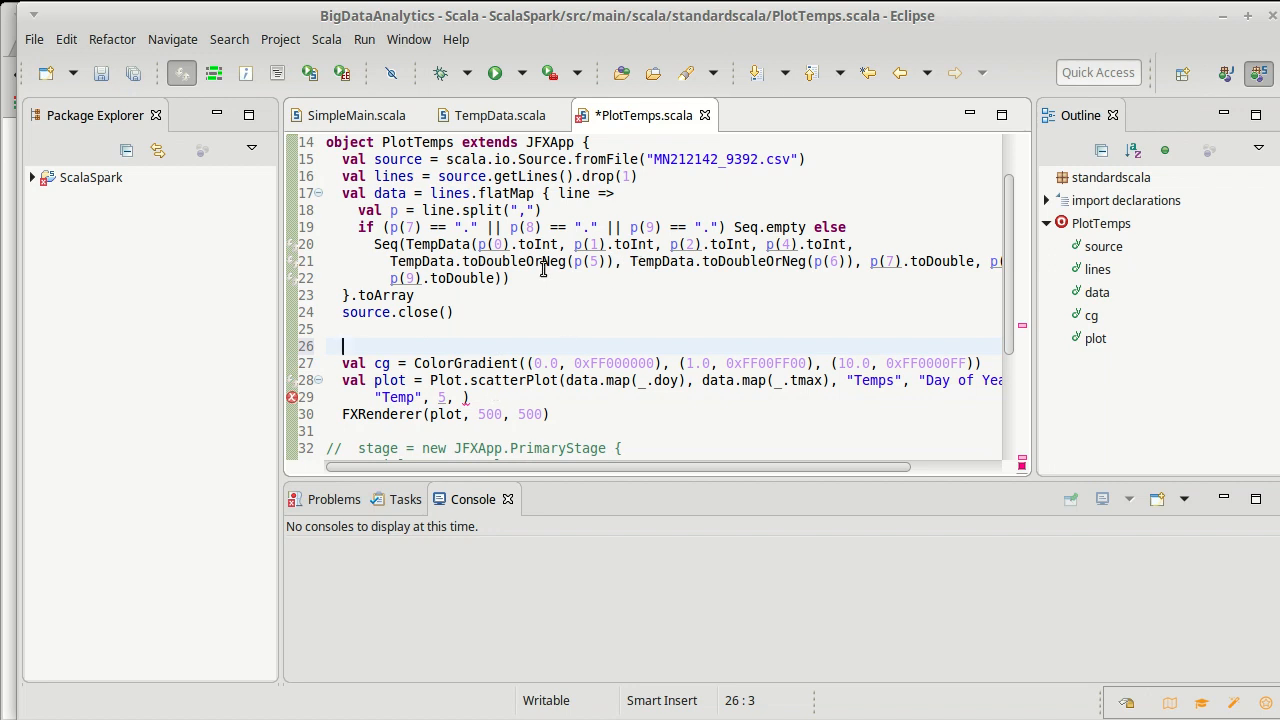
mouse_move(593, 281)
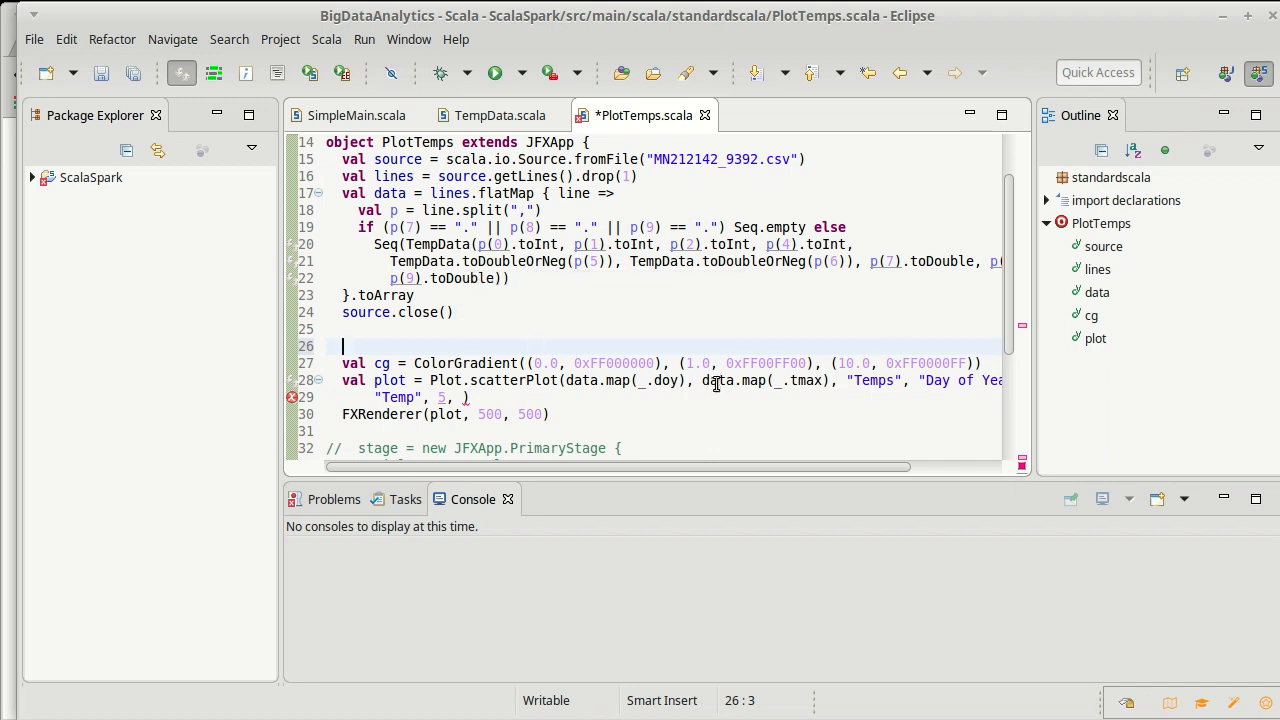
mouse_move(705, 409)
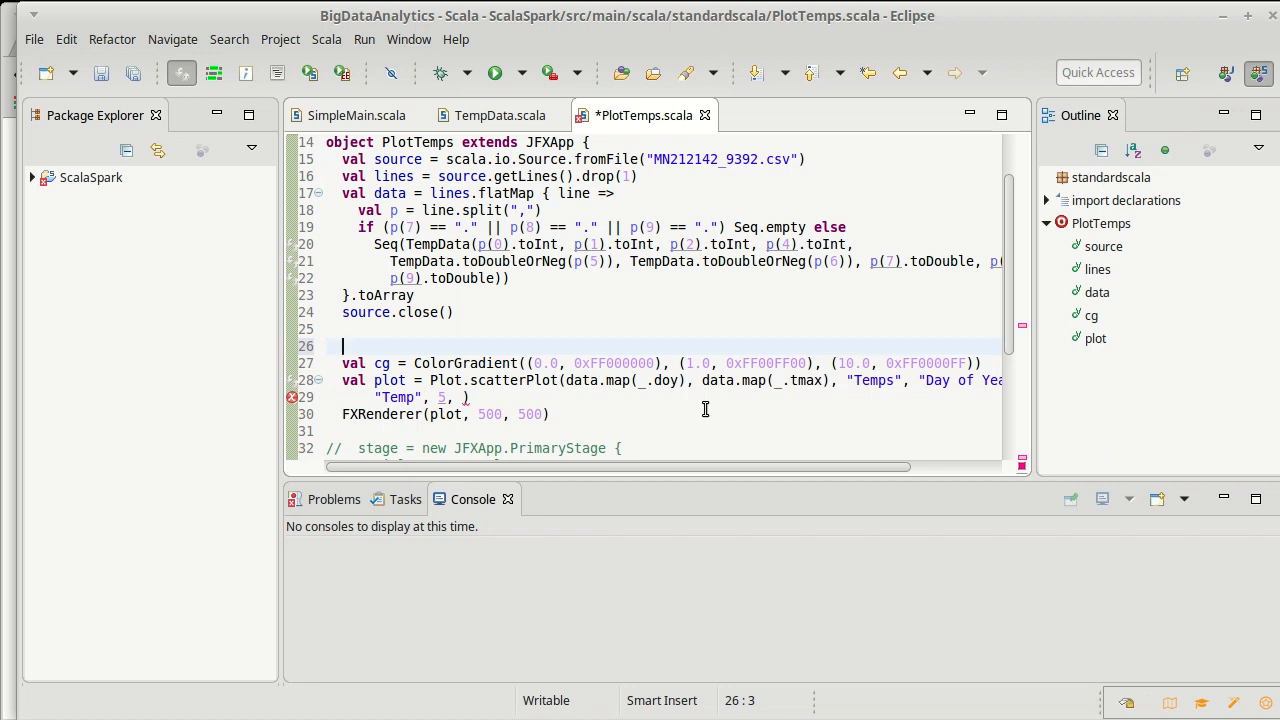
Type val rainData = data.filter(_.precip >= 0.0) on the blank line
type("val")
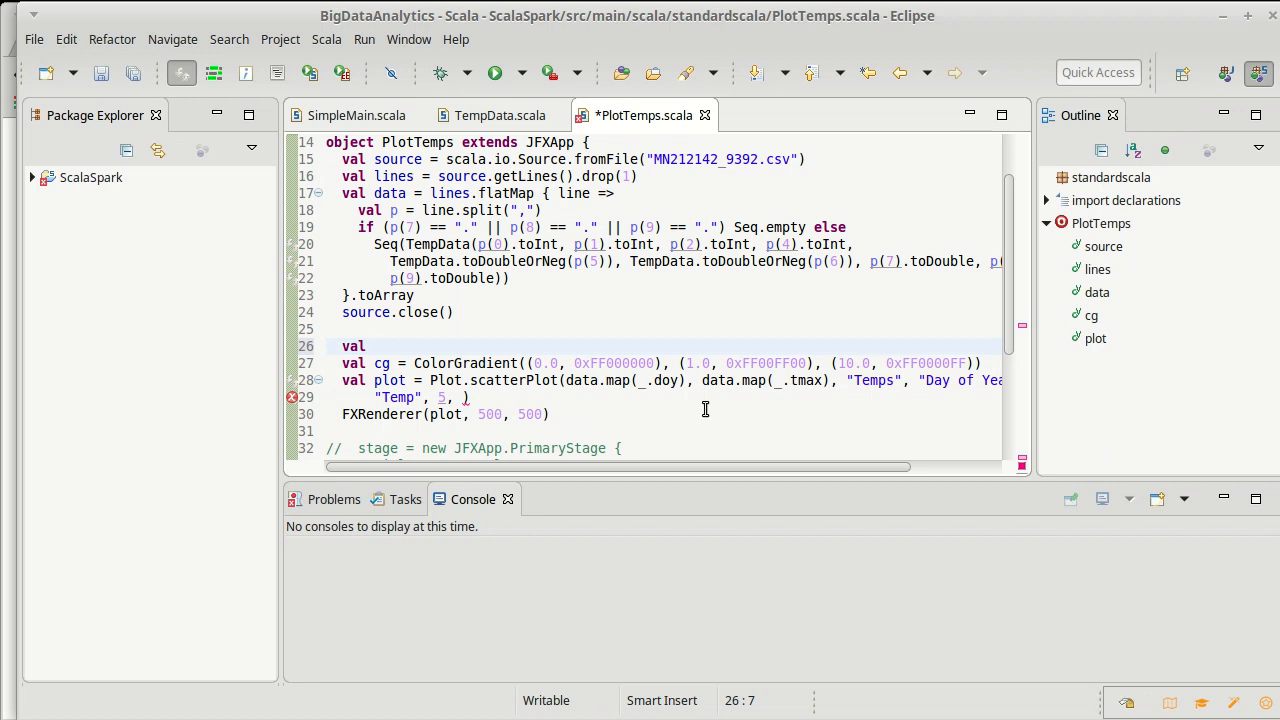
type("rainData")
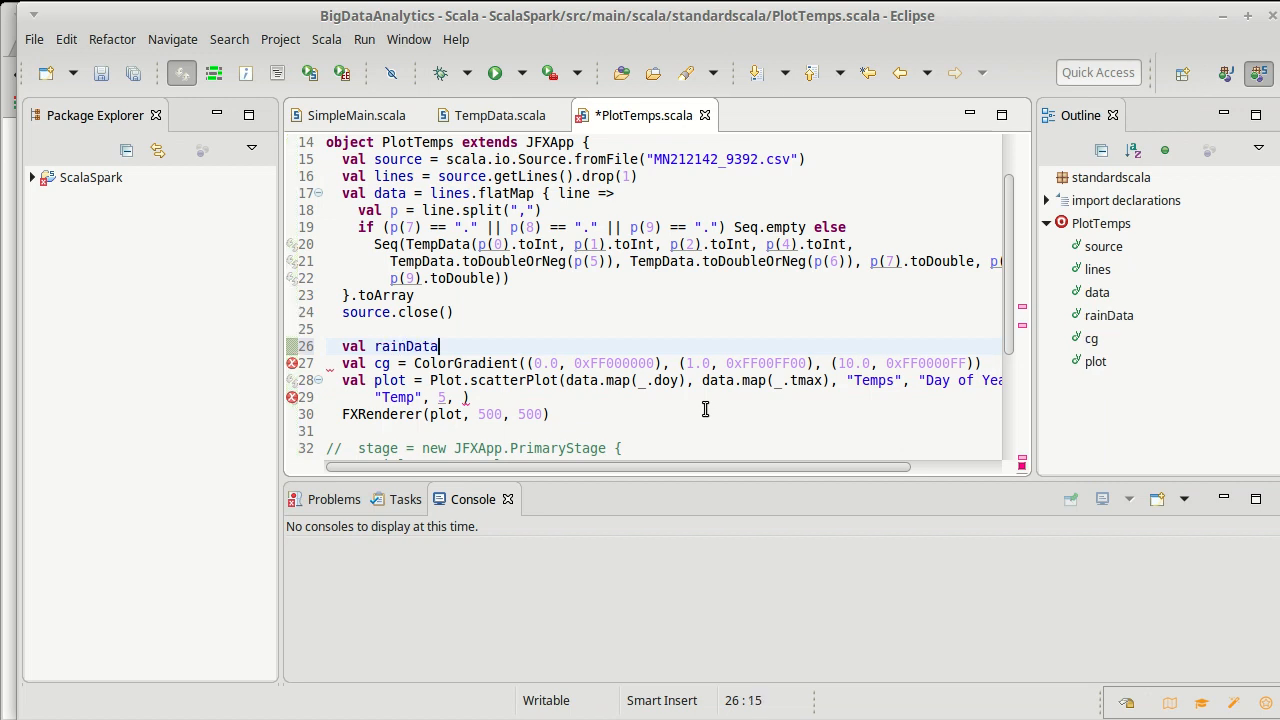
type("=")
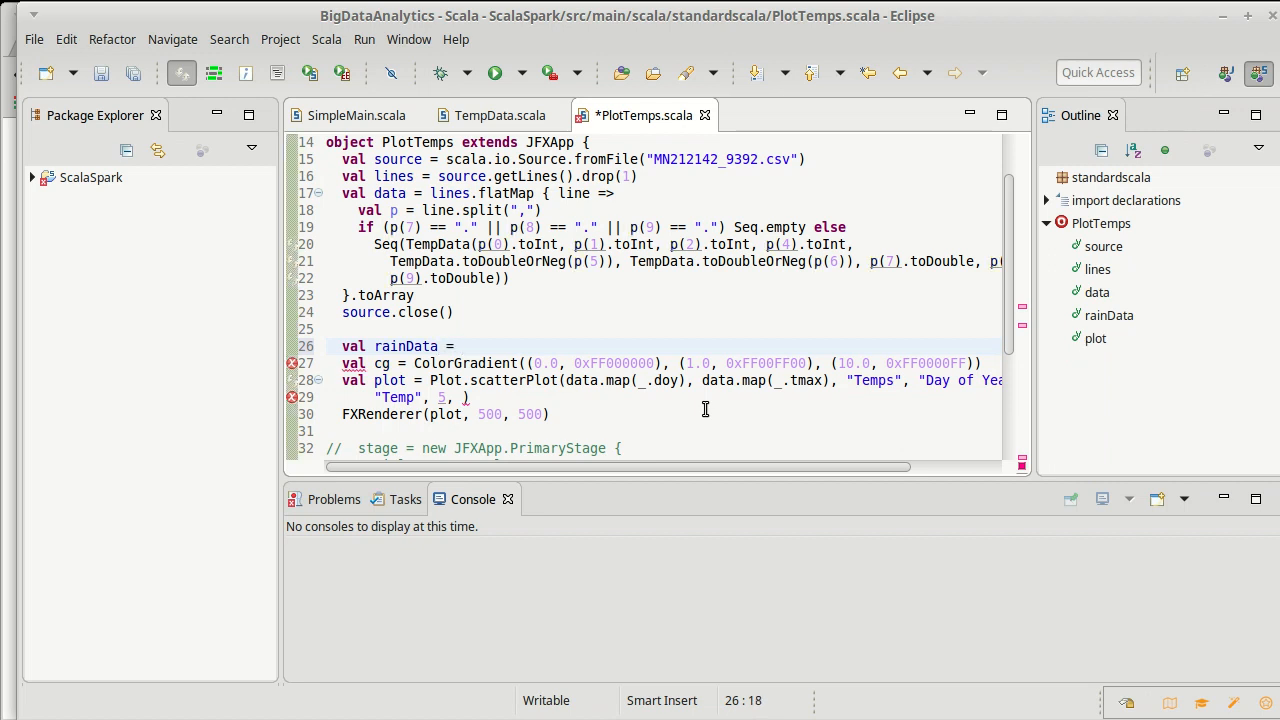
type("data.")
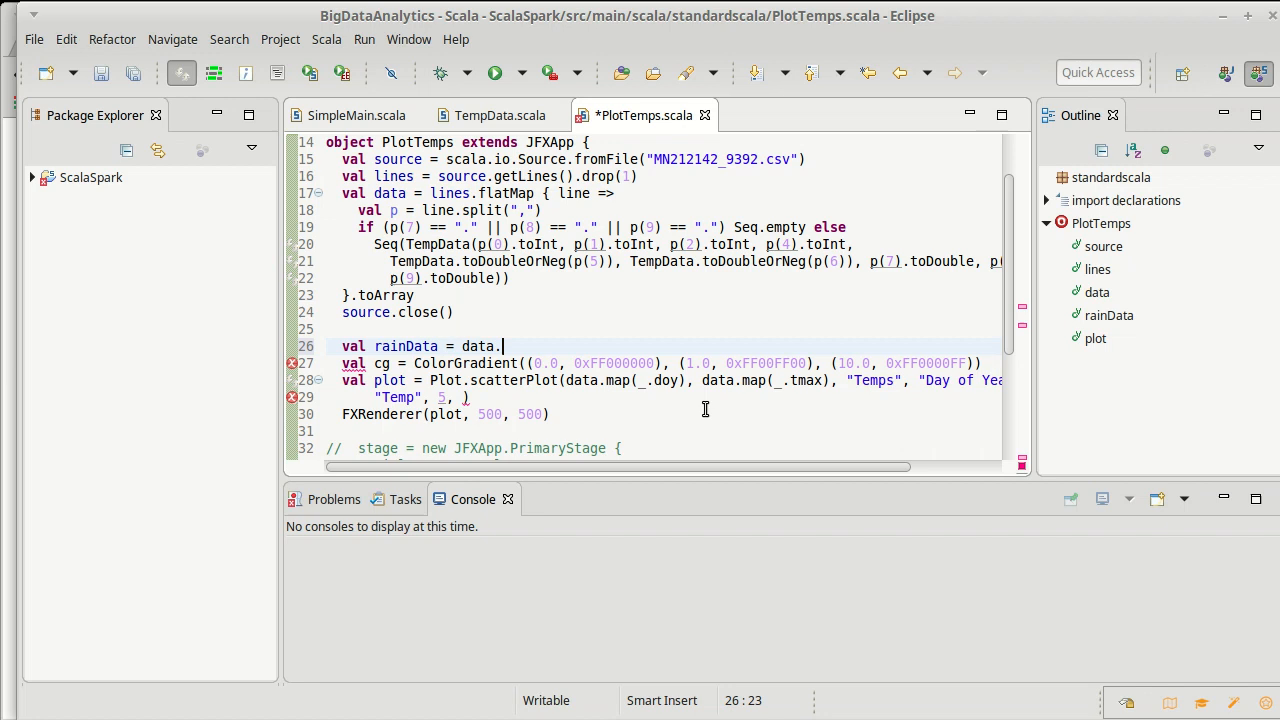
type("filter(")
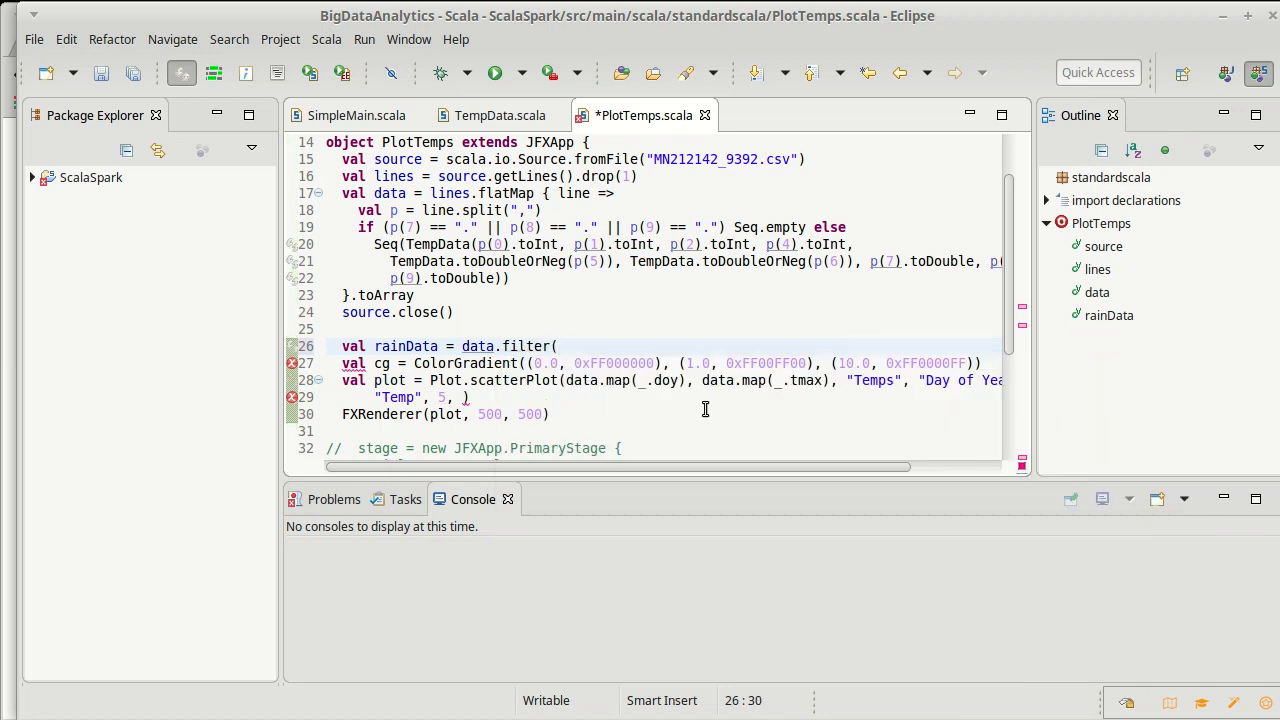
type("_precip")
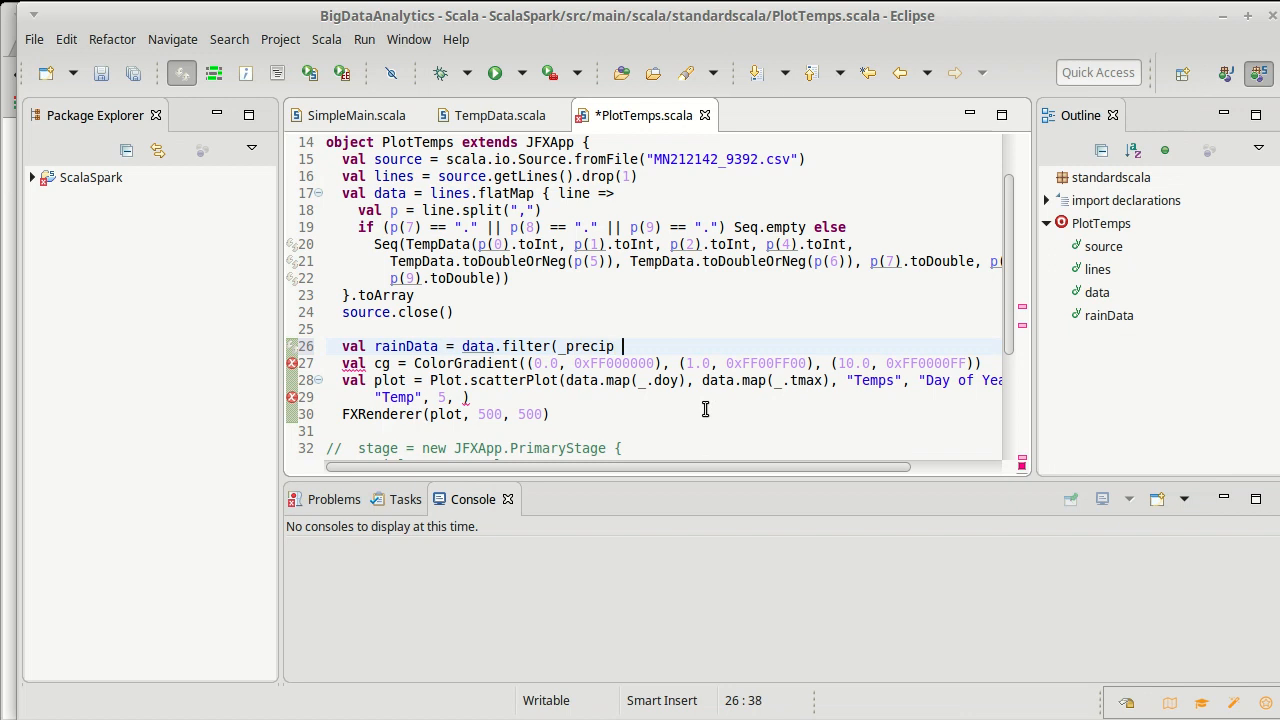
type(">")
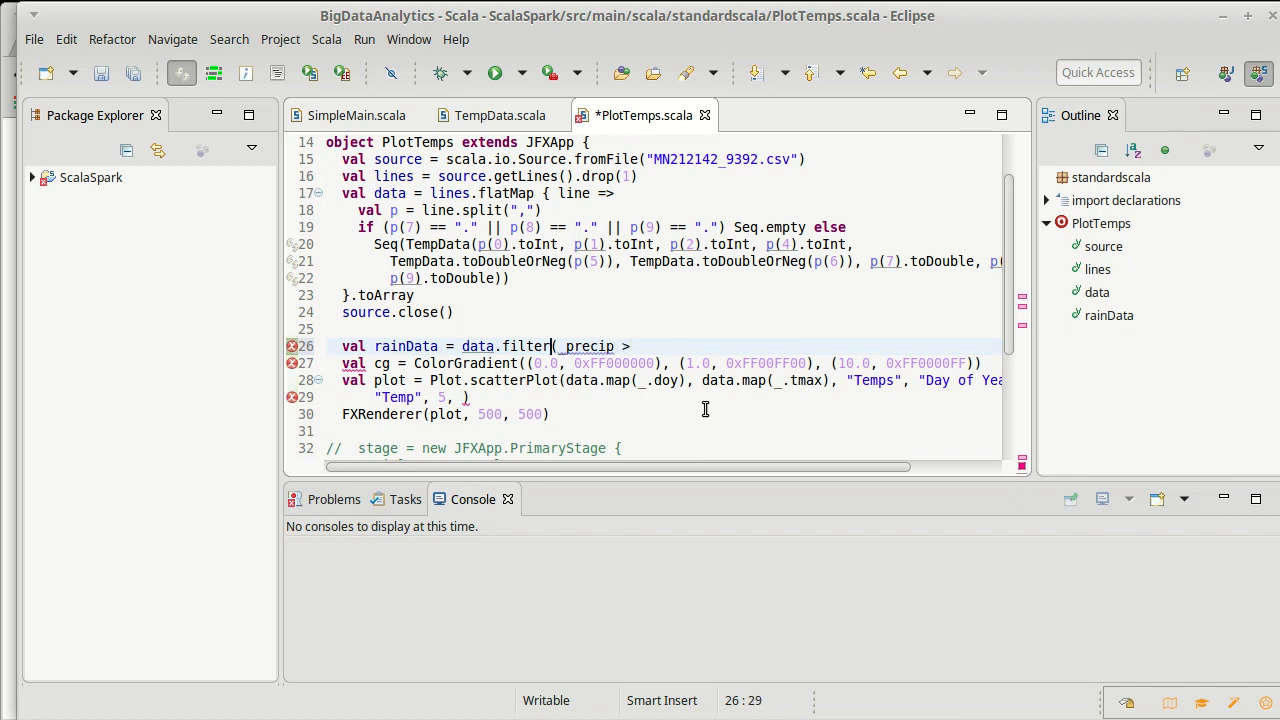
type("\" \"")
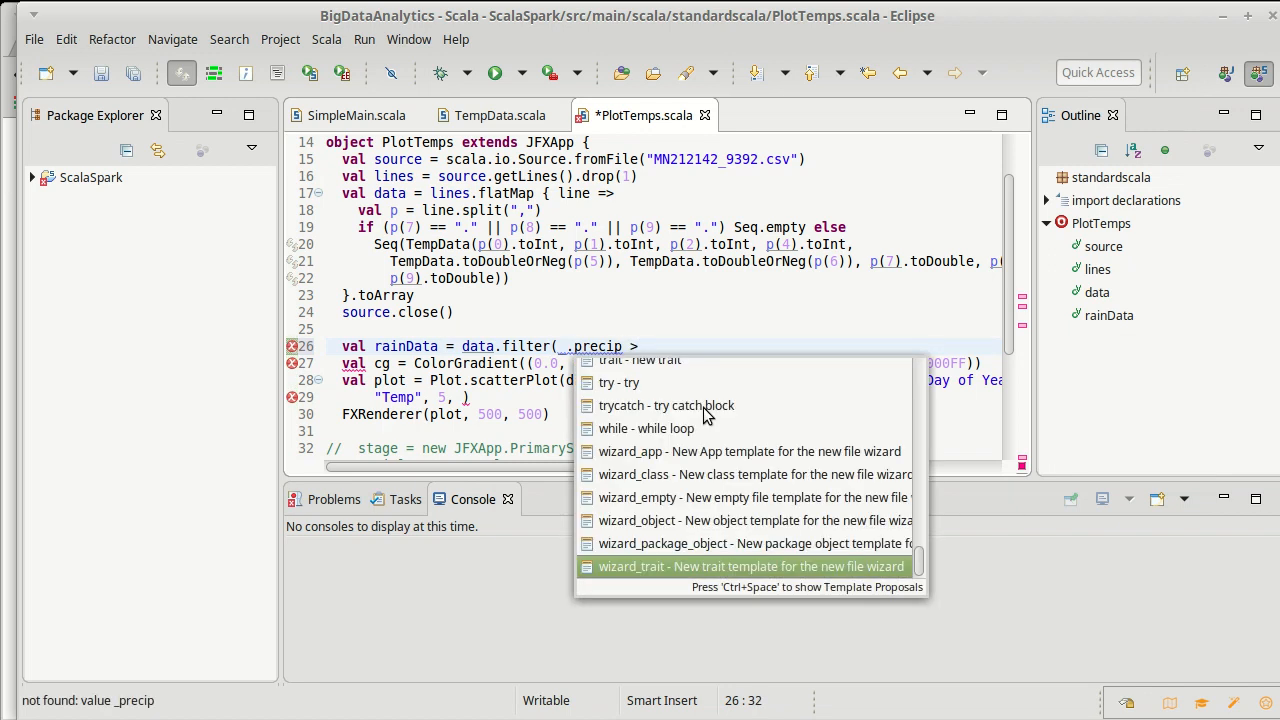
type("= 0")
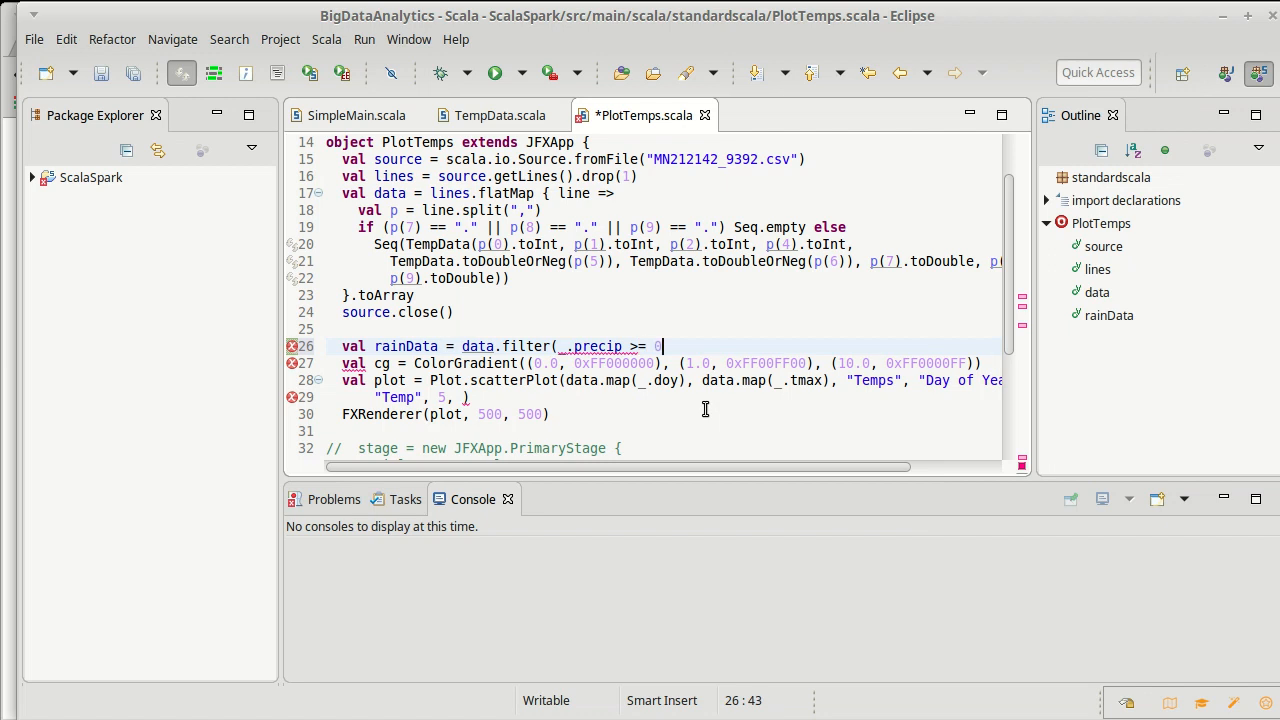
type(".0")
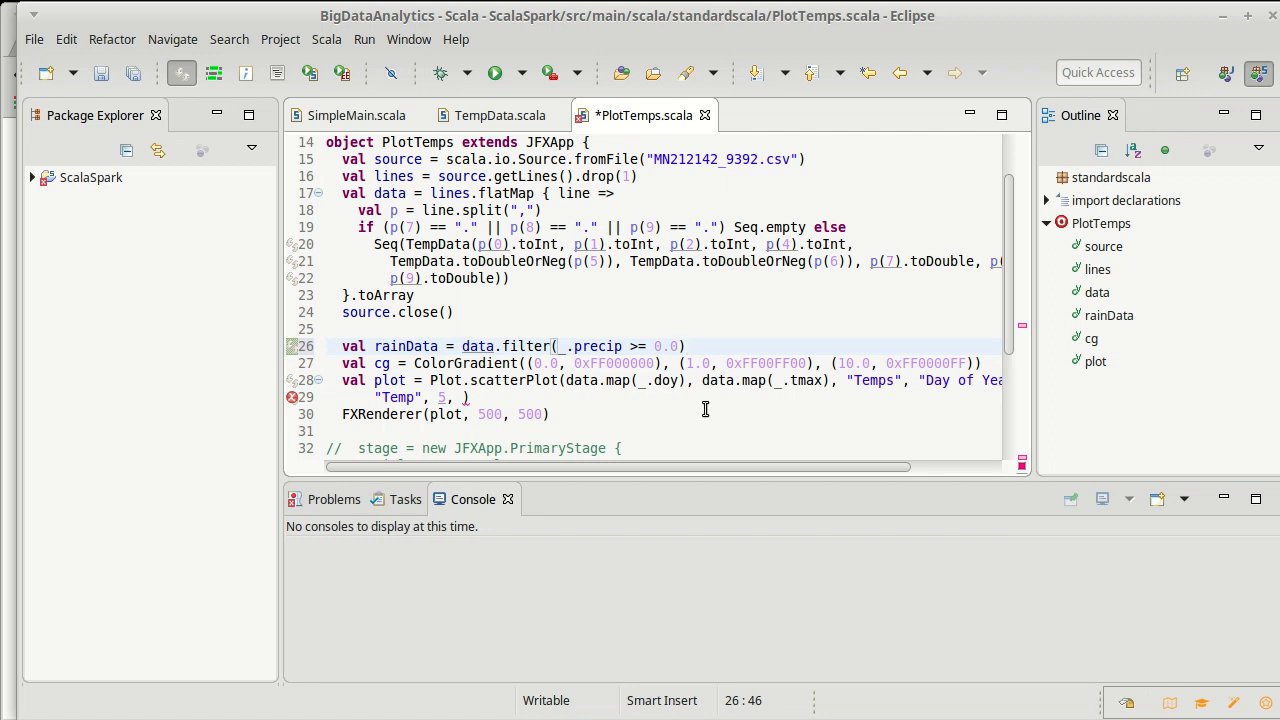
type(".sortBy")
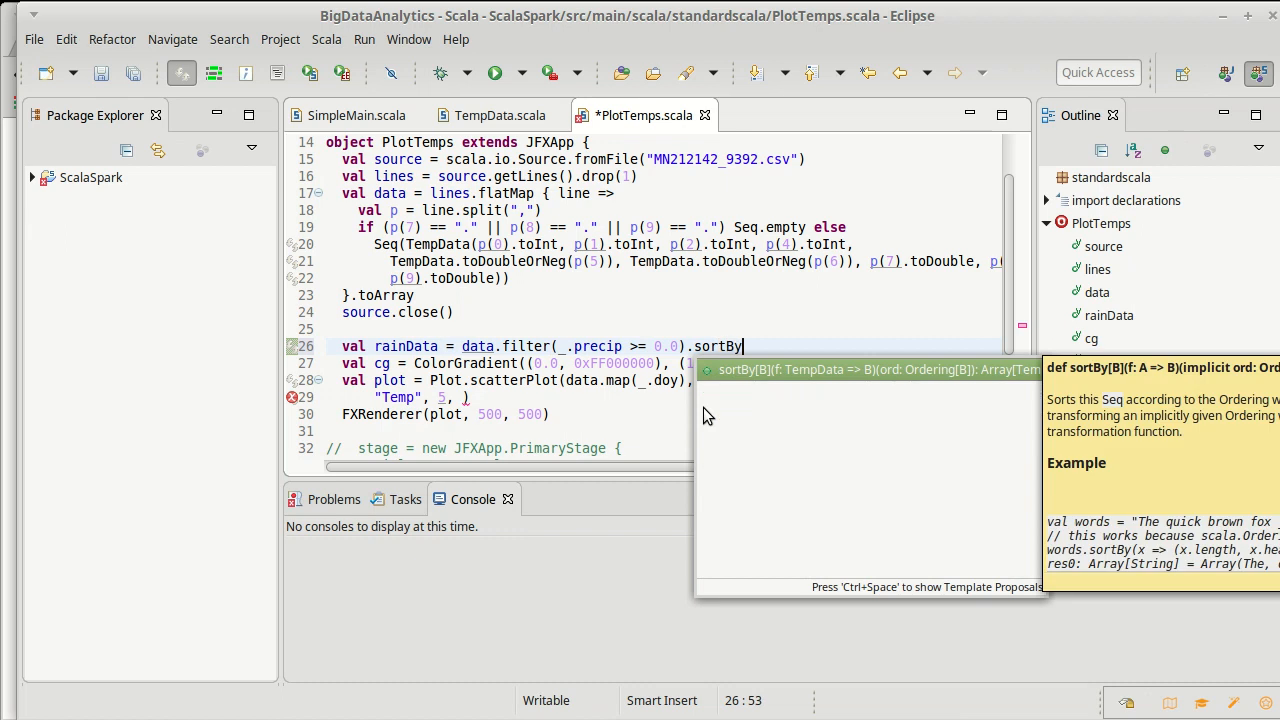
Finish .sortBy(_.precip) on the rainData line and save PlotTemps.scala
type("(_.")
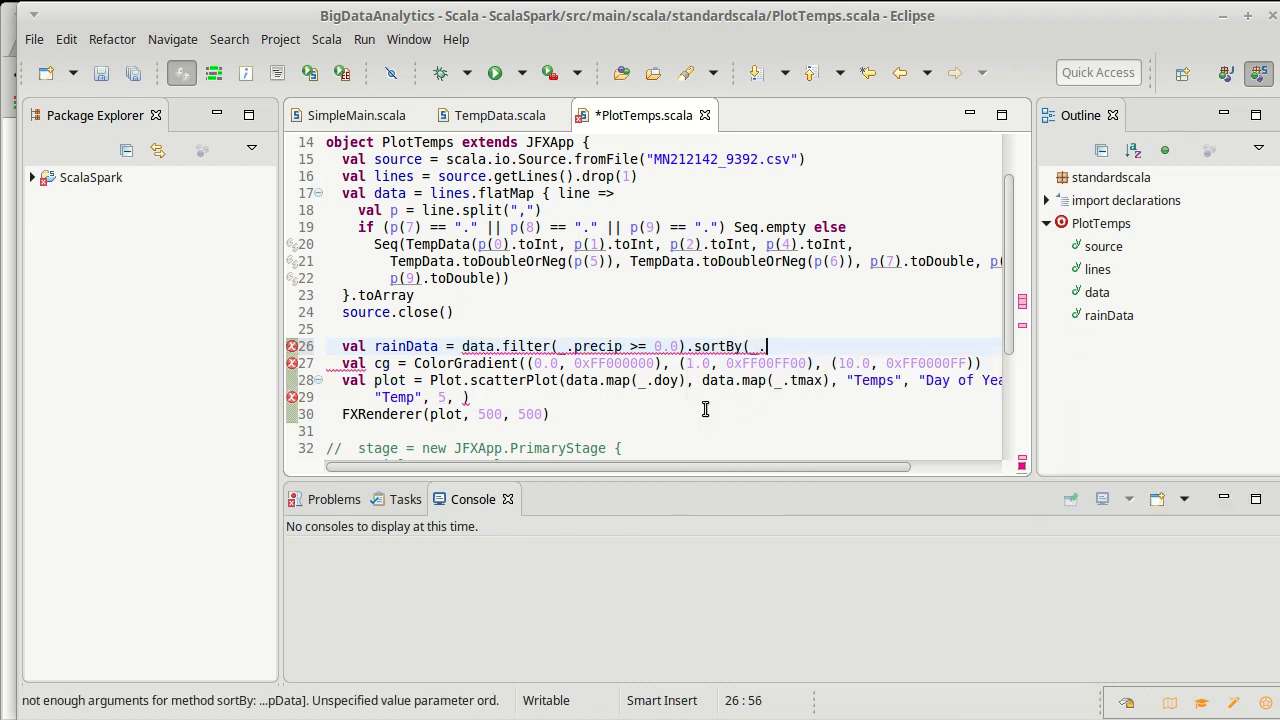
type(".precip)")
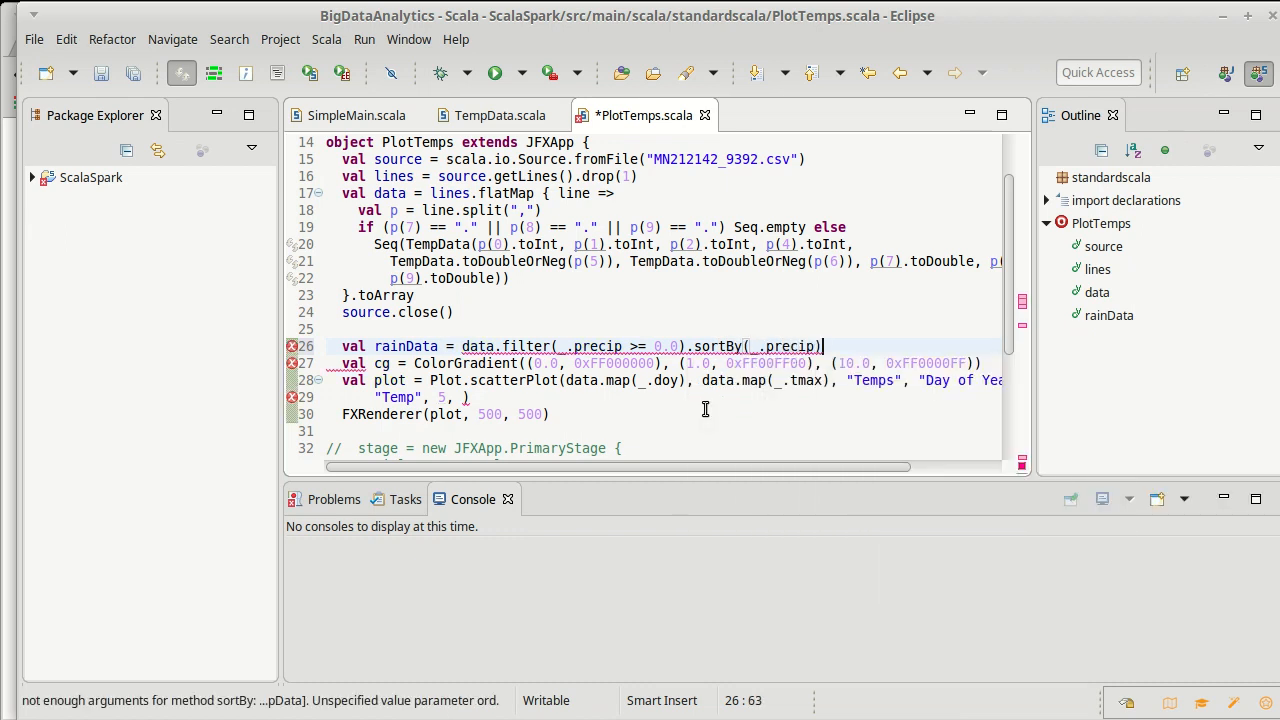
key("ctrl+s")
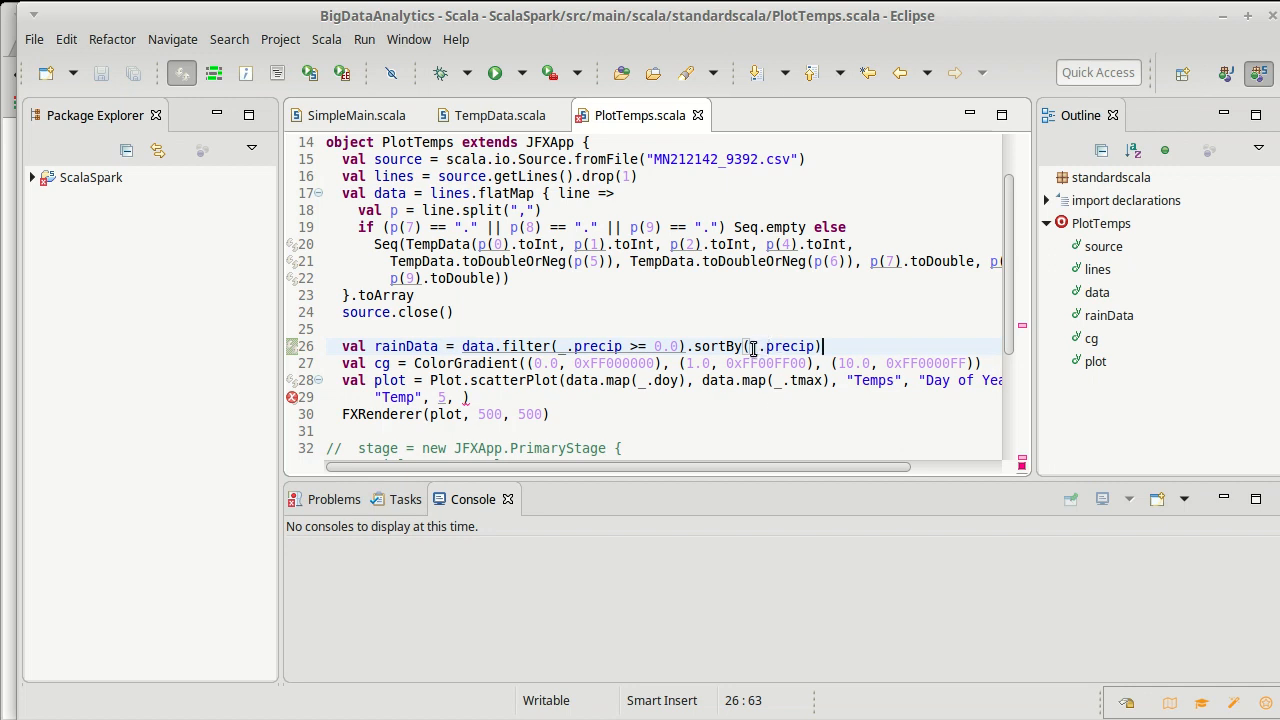
mouse_move(785, 346)
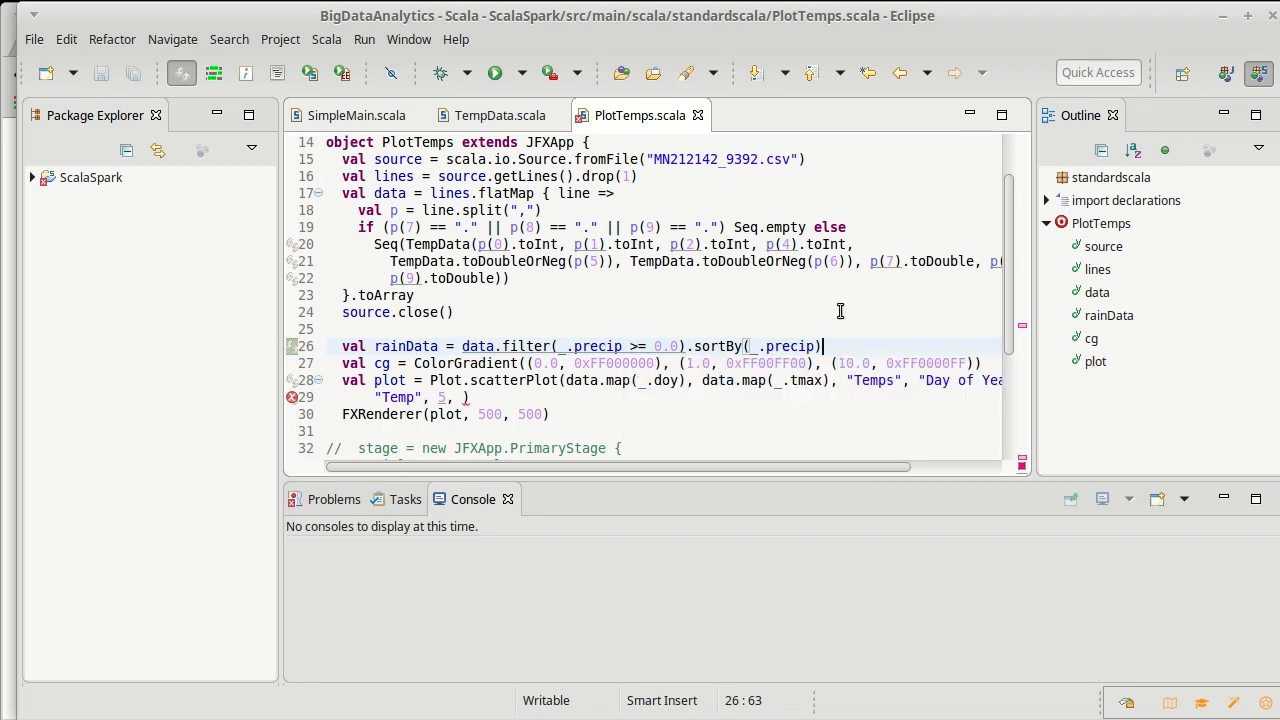
mouse_move(679, 409)
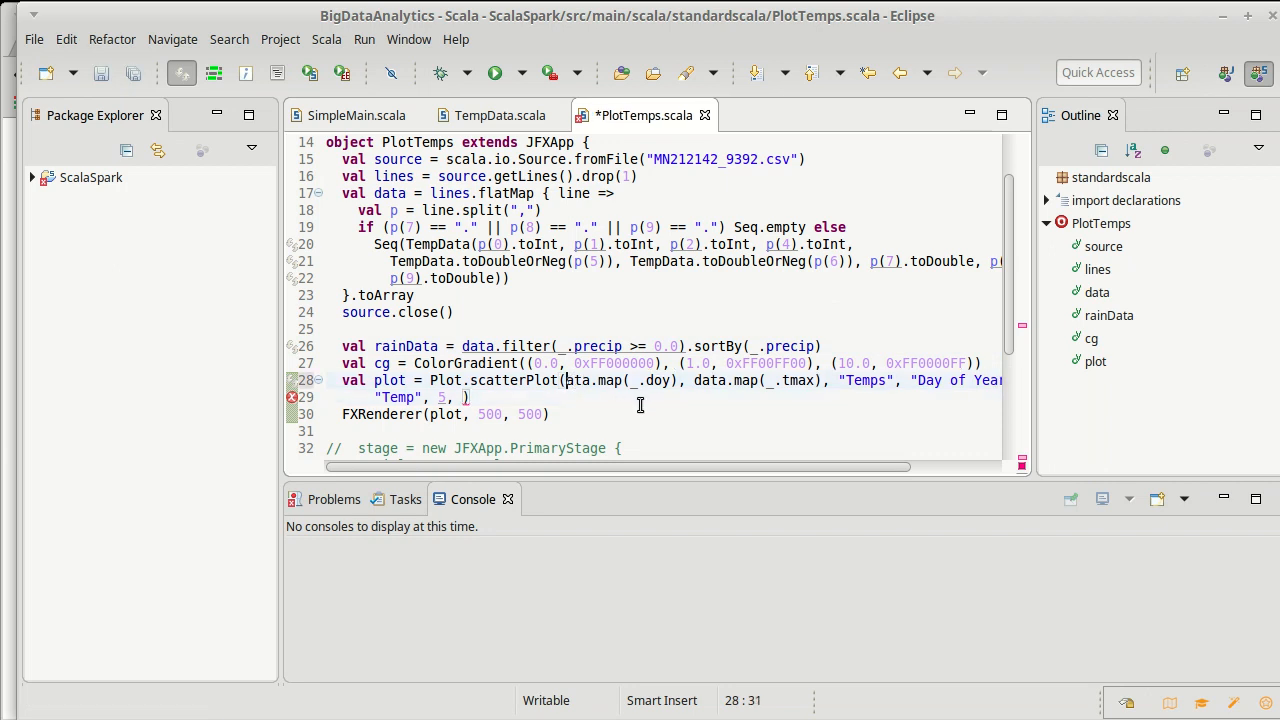
Pass rainData.map(td => cg(td.precip)) as the scatterPlot colour argument
type("rainData")
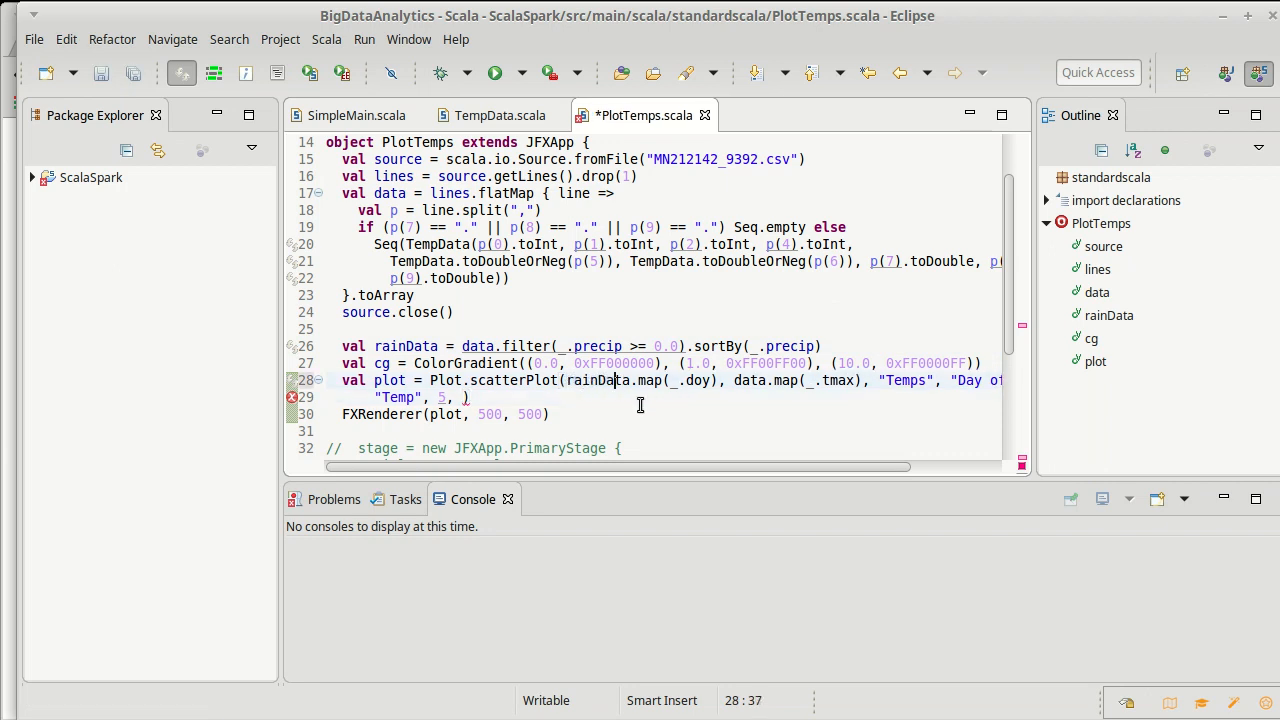
left_click(737, 380)
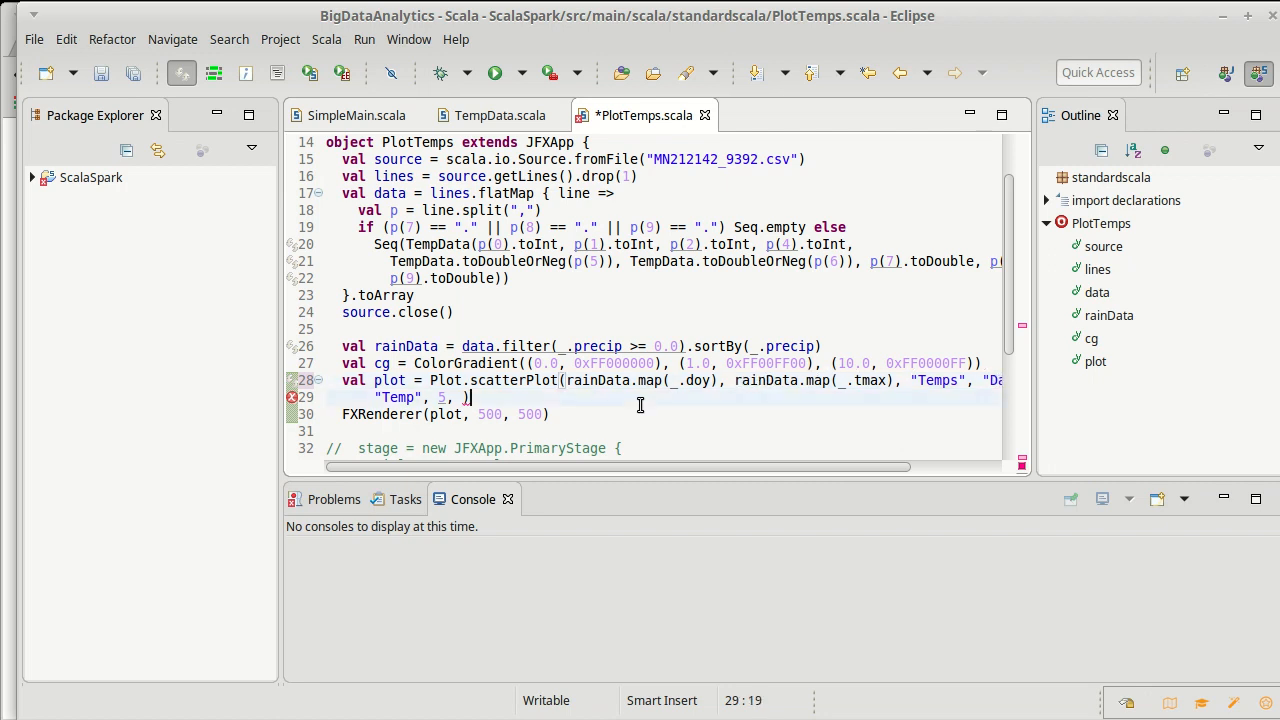
type("rai")
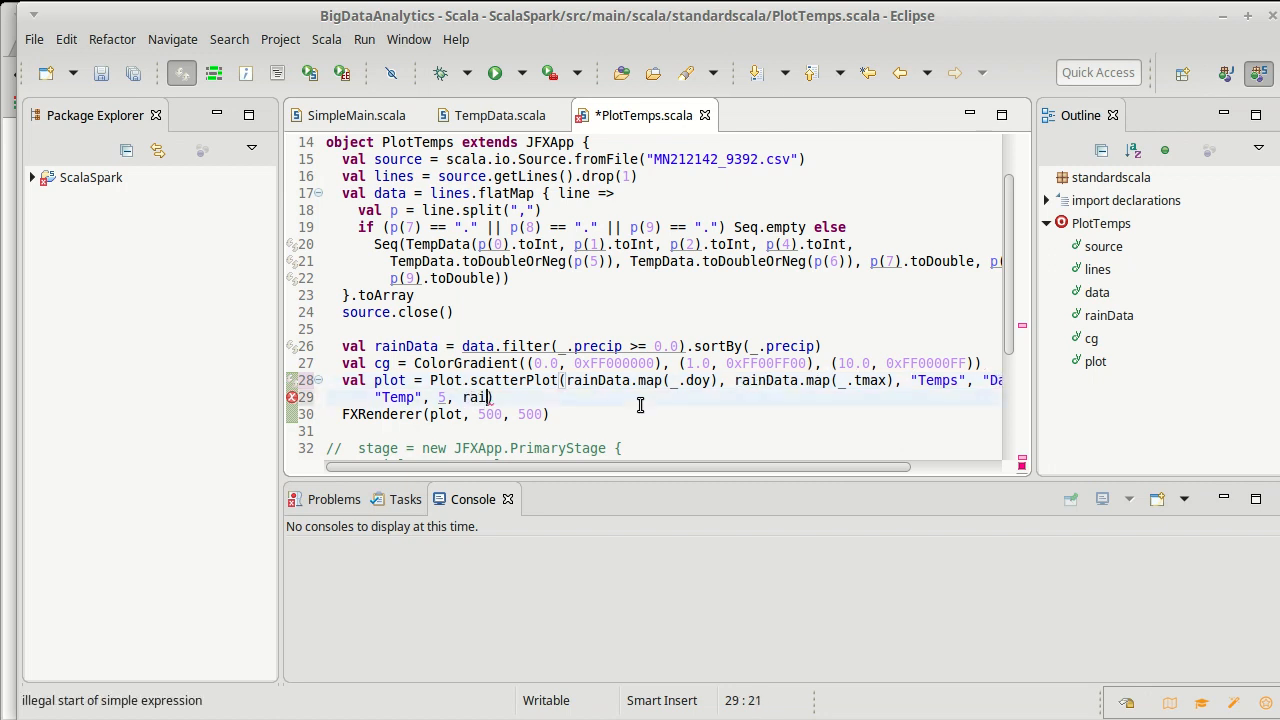
type("nData")
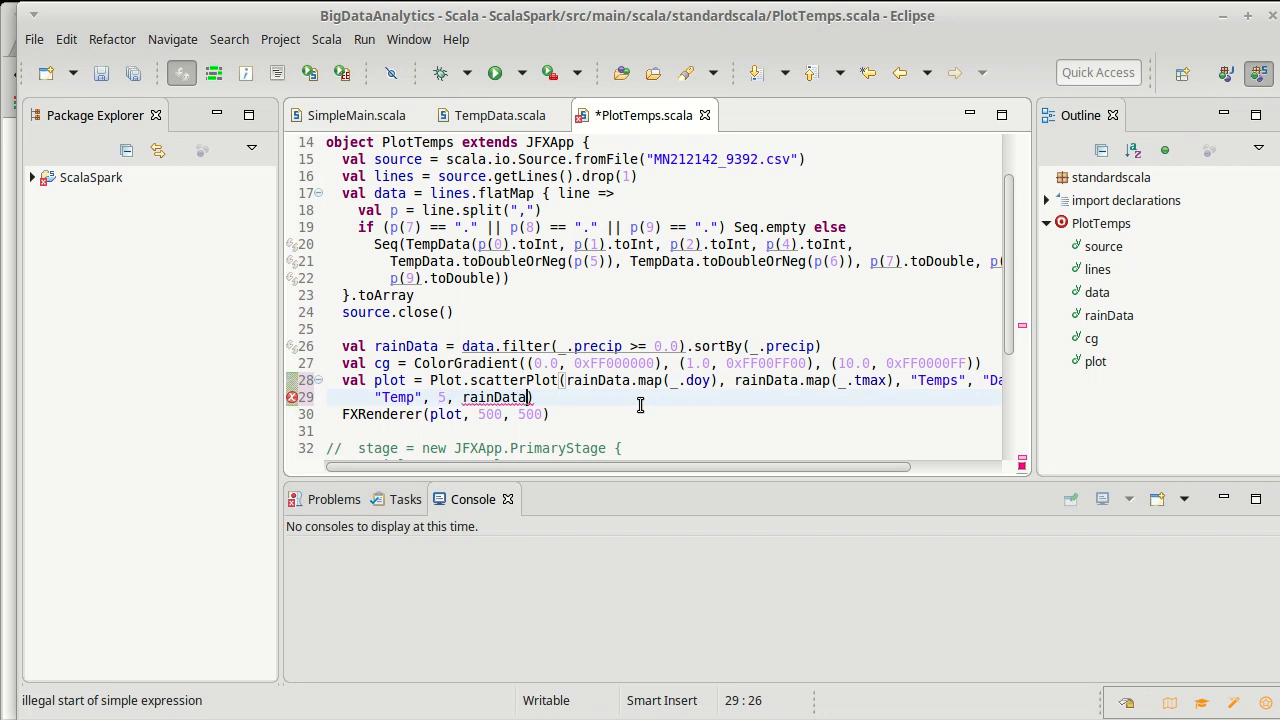
type(".map")
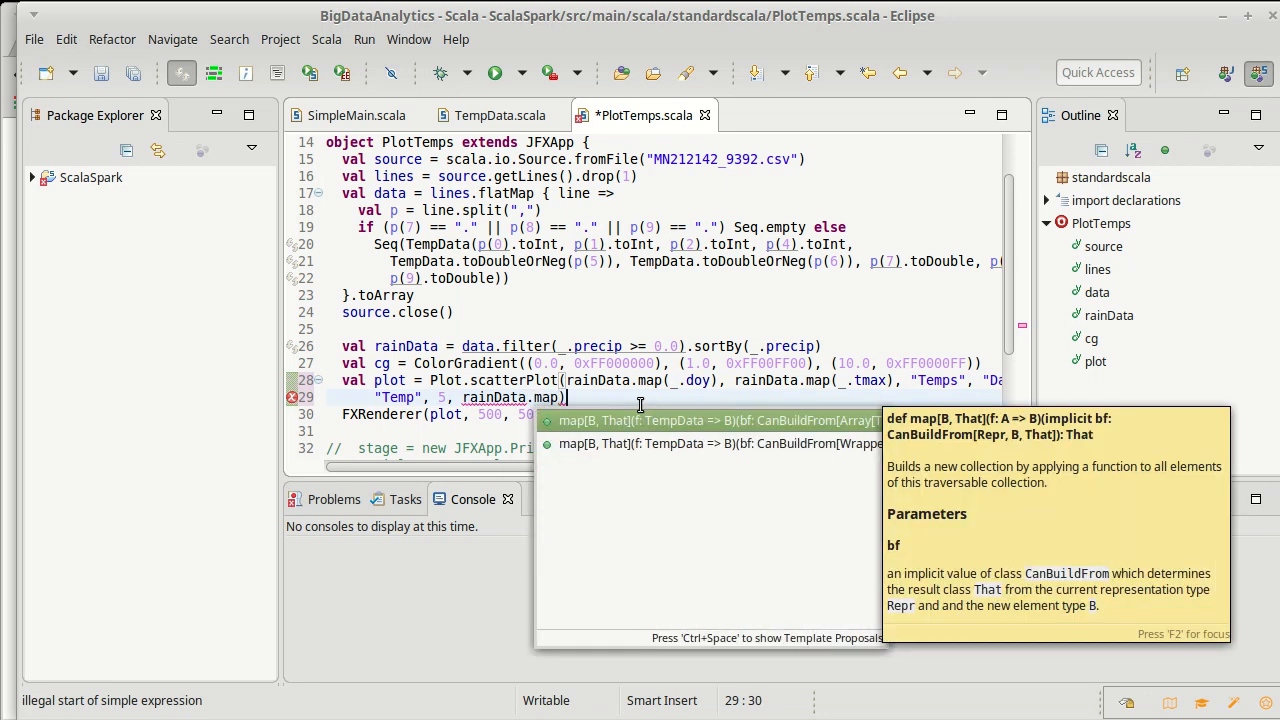
type("td =>")
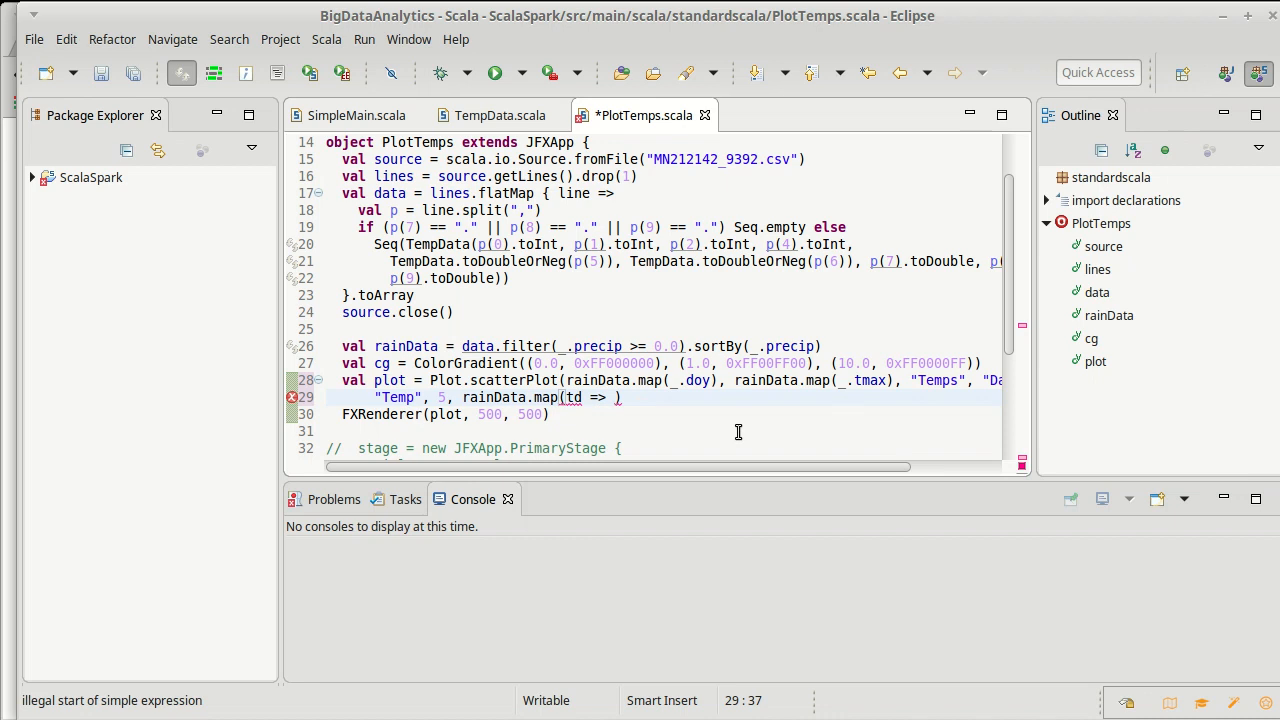
type("gc")
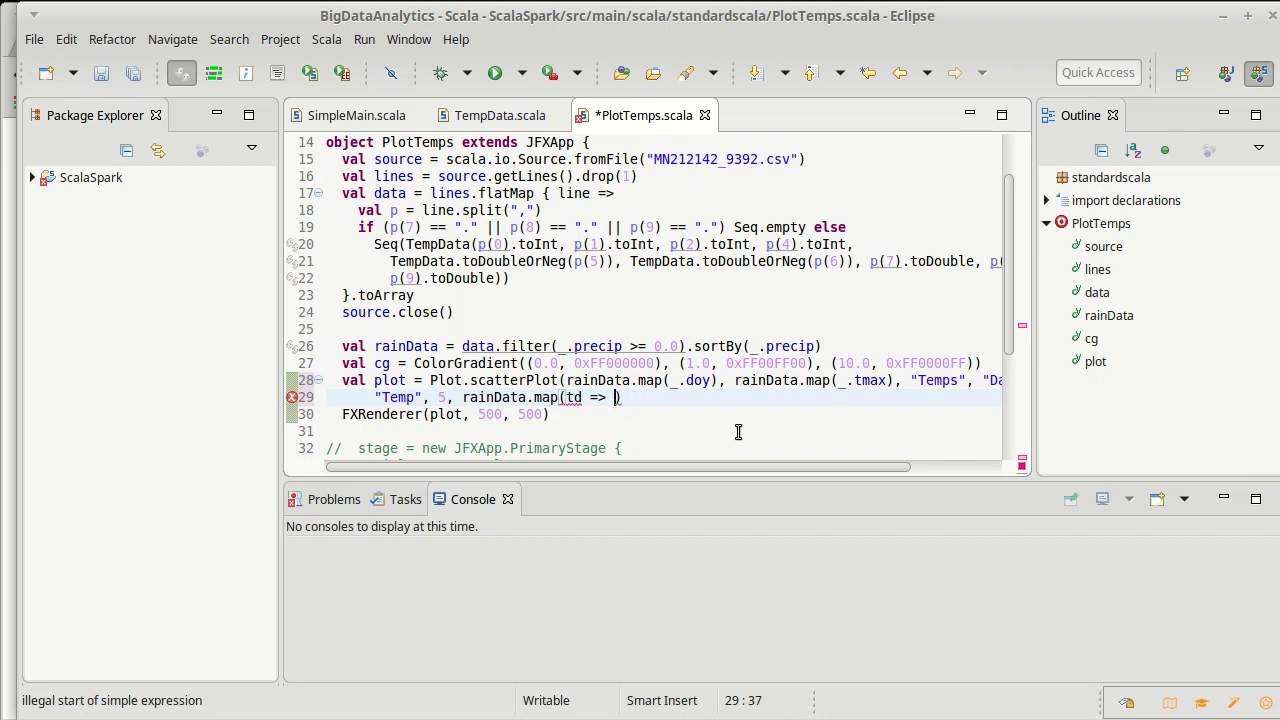
type("cg(")
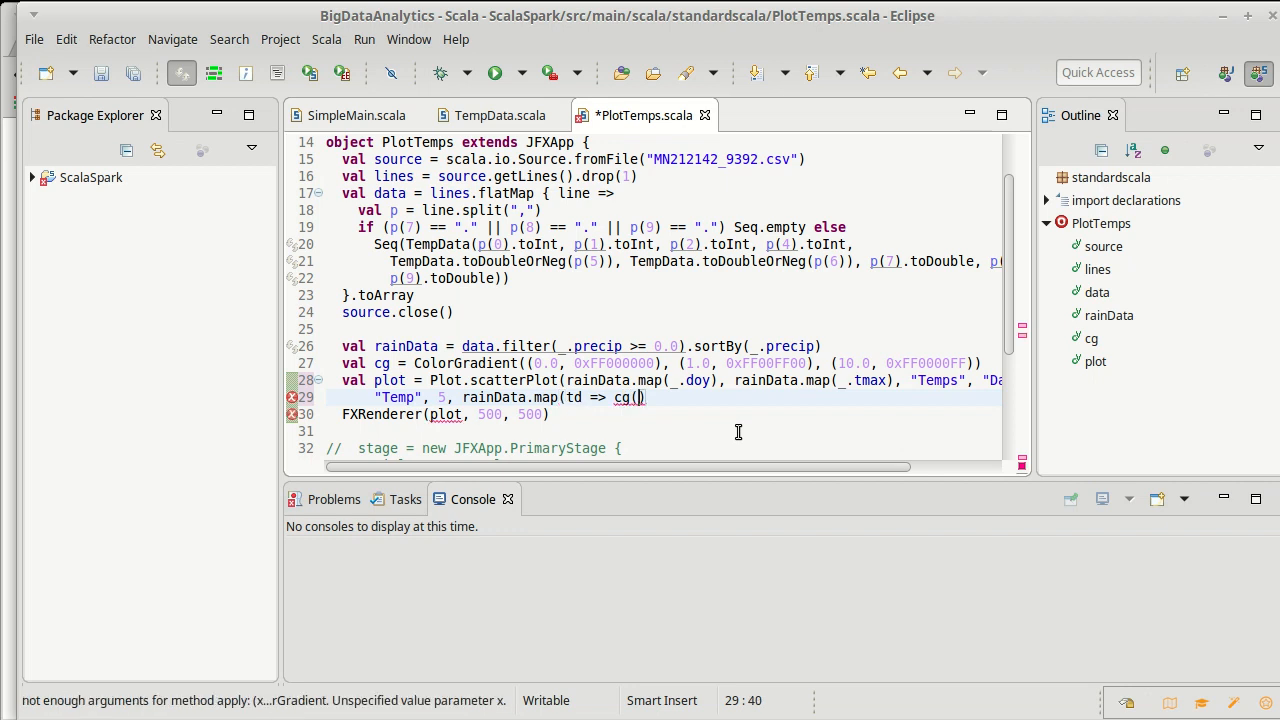
type("td.pre")
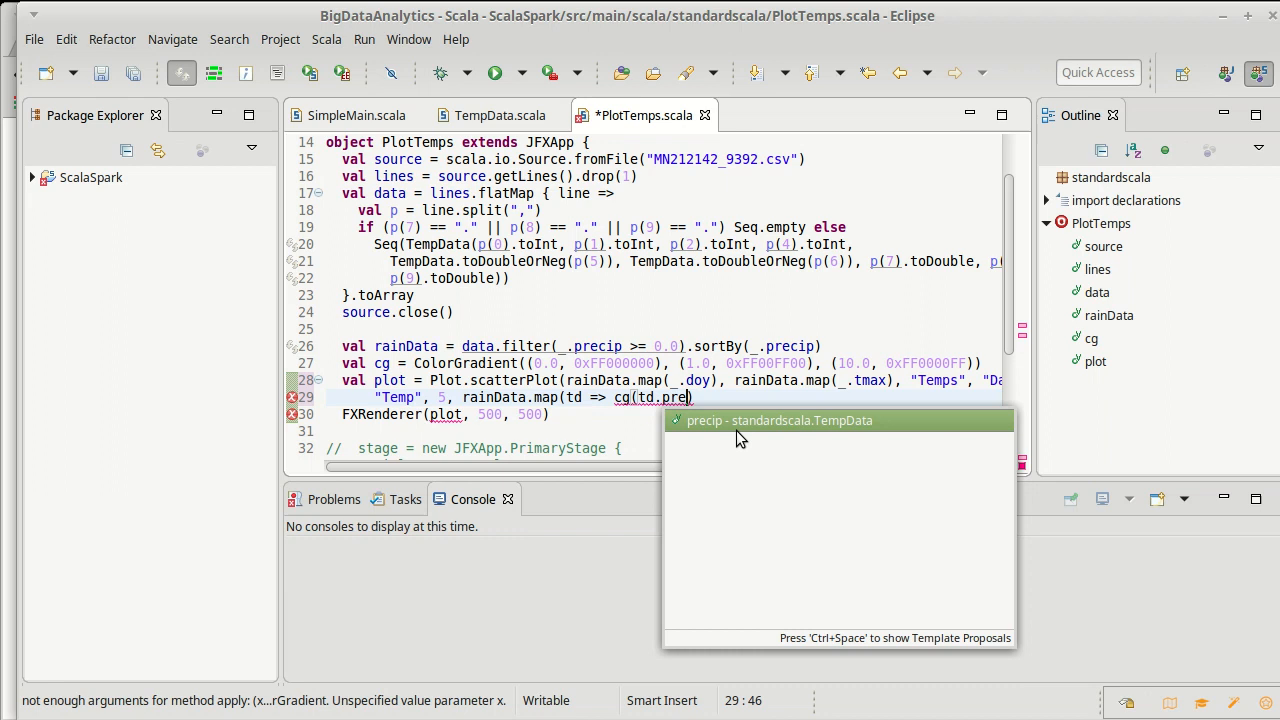
key("Enter")
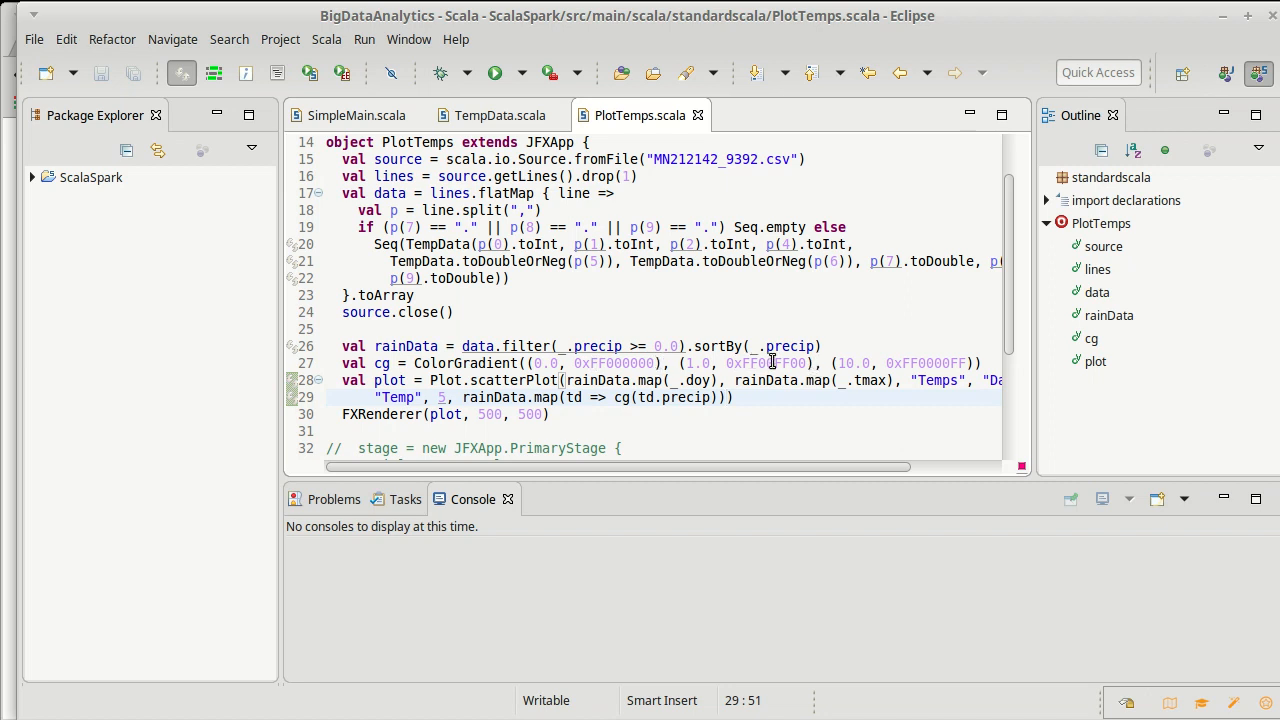
mouse_move(864, 413)
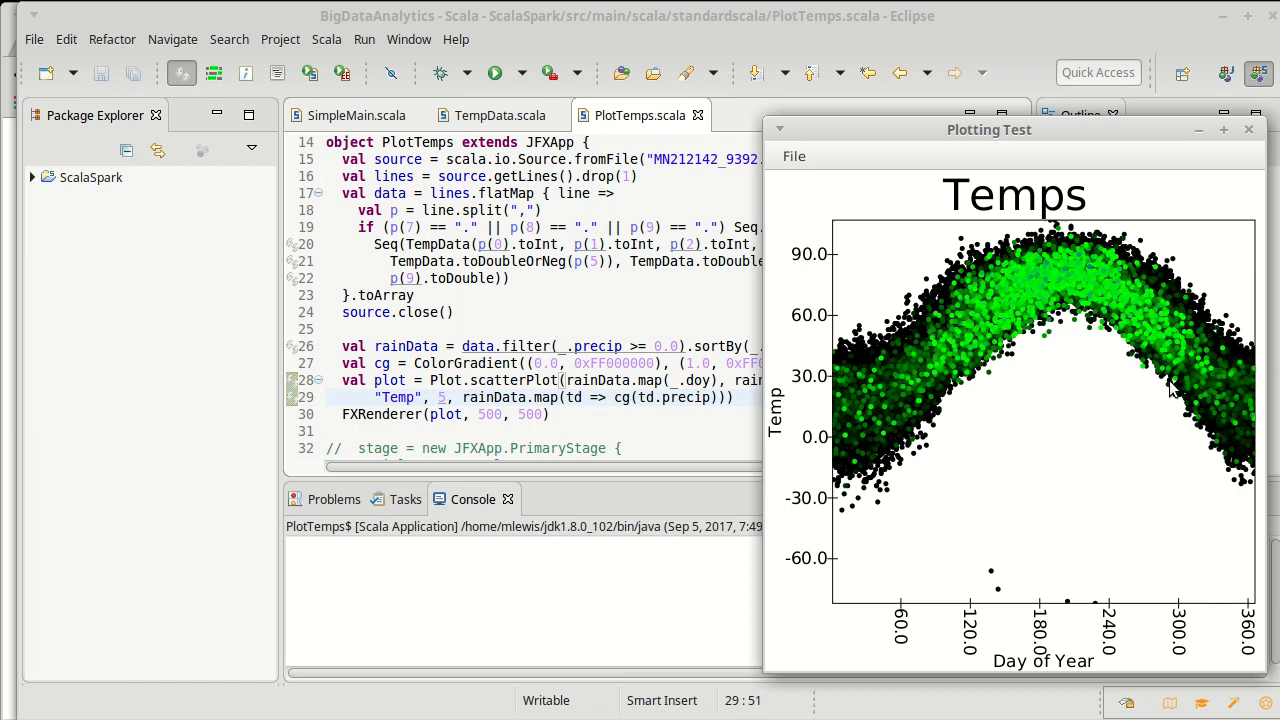
mouse_move(893, 428)
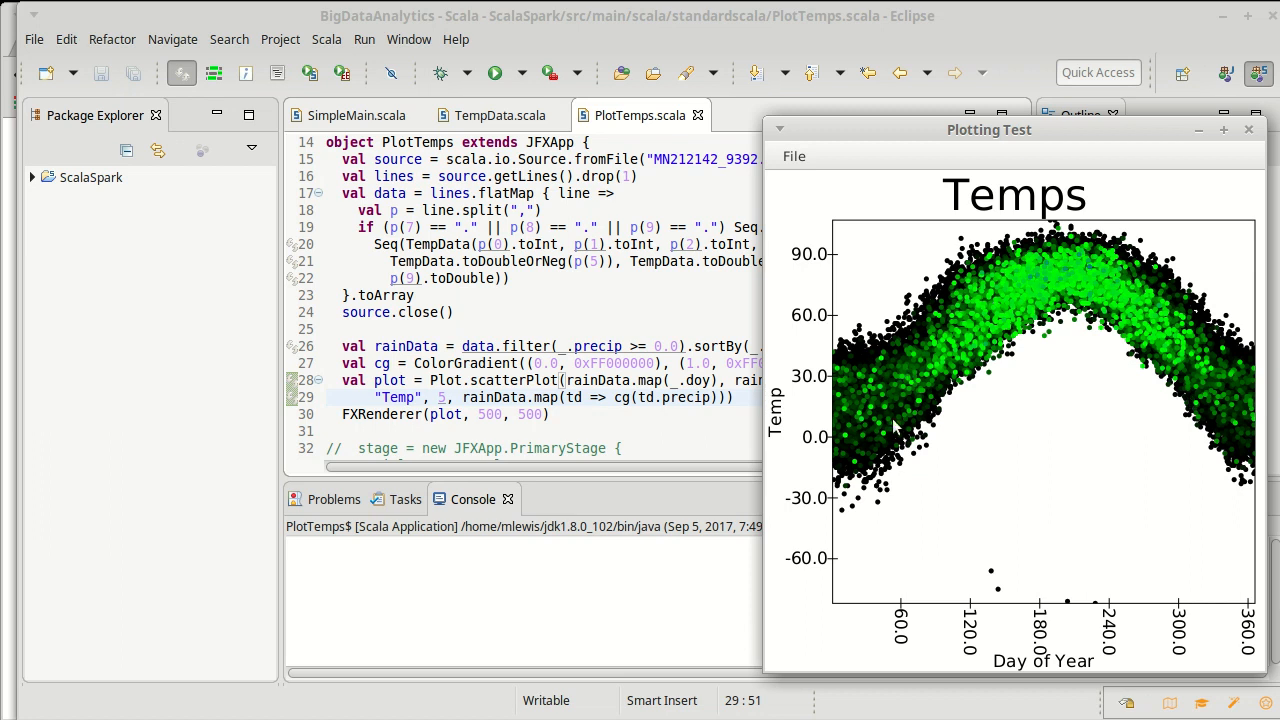
mouse_move(940, 382)
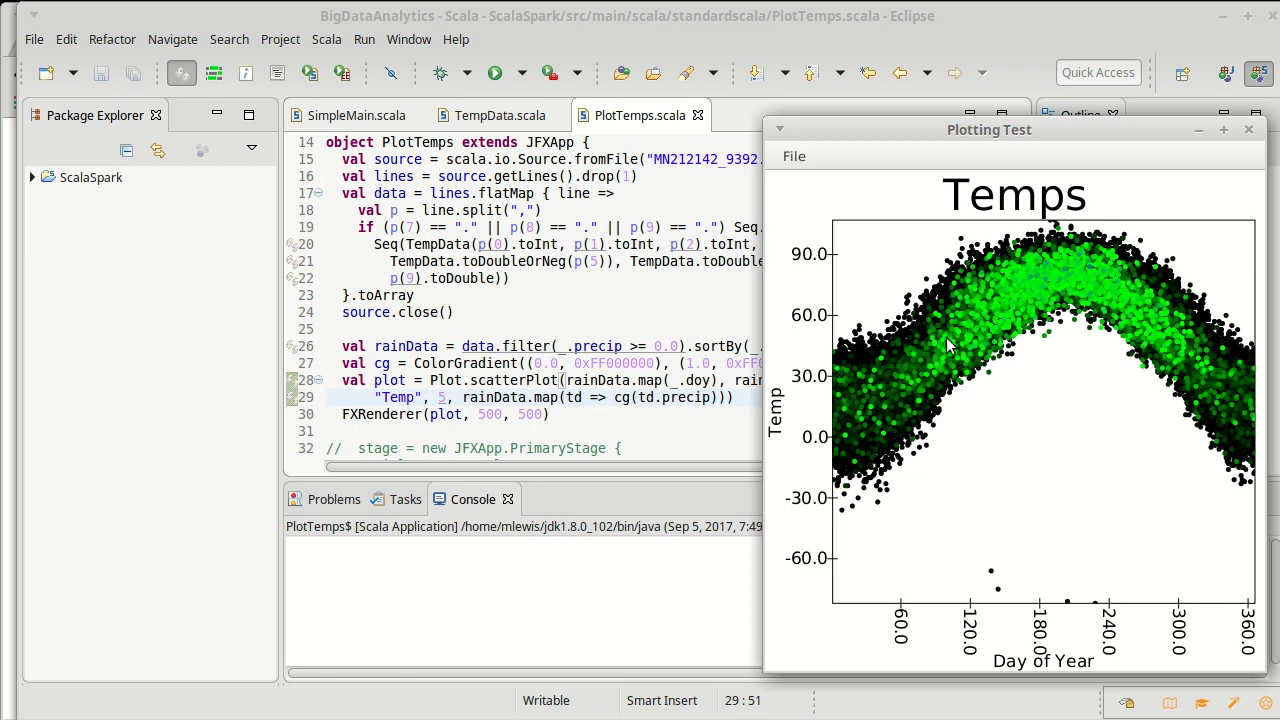
mouse_move(1009, 303)
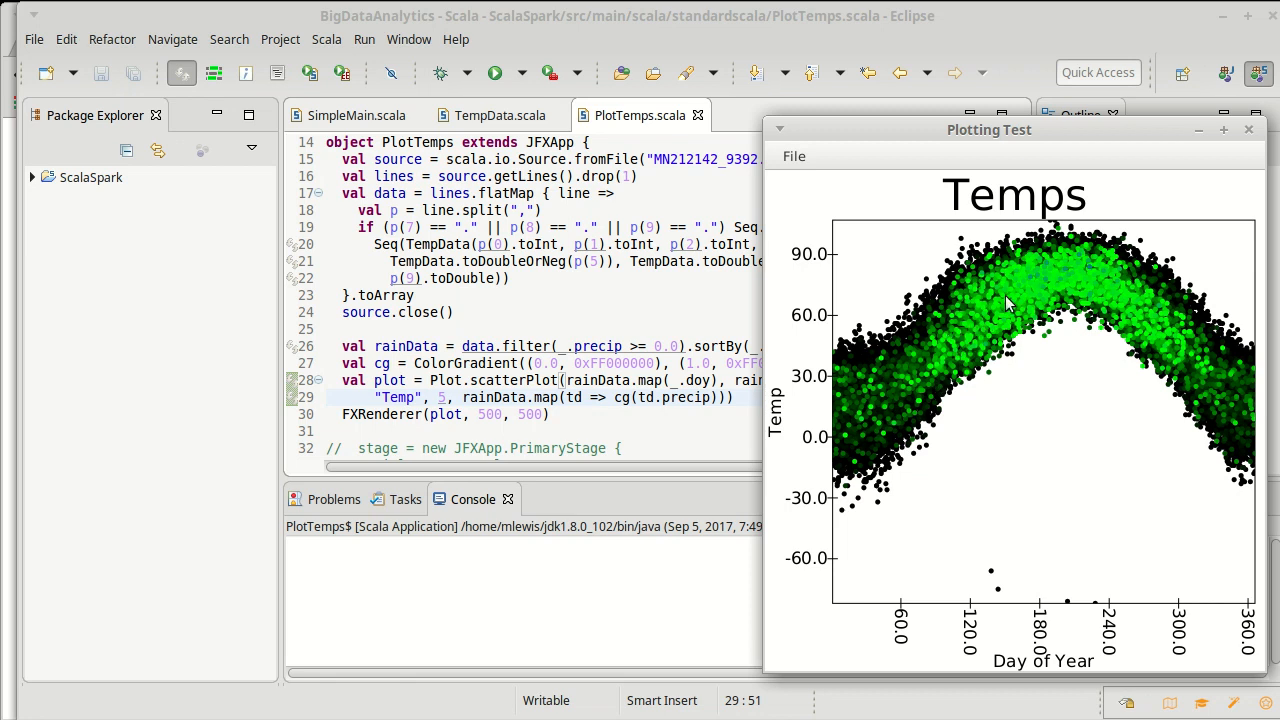
mouse_move(1005, 308)
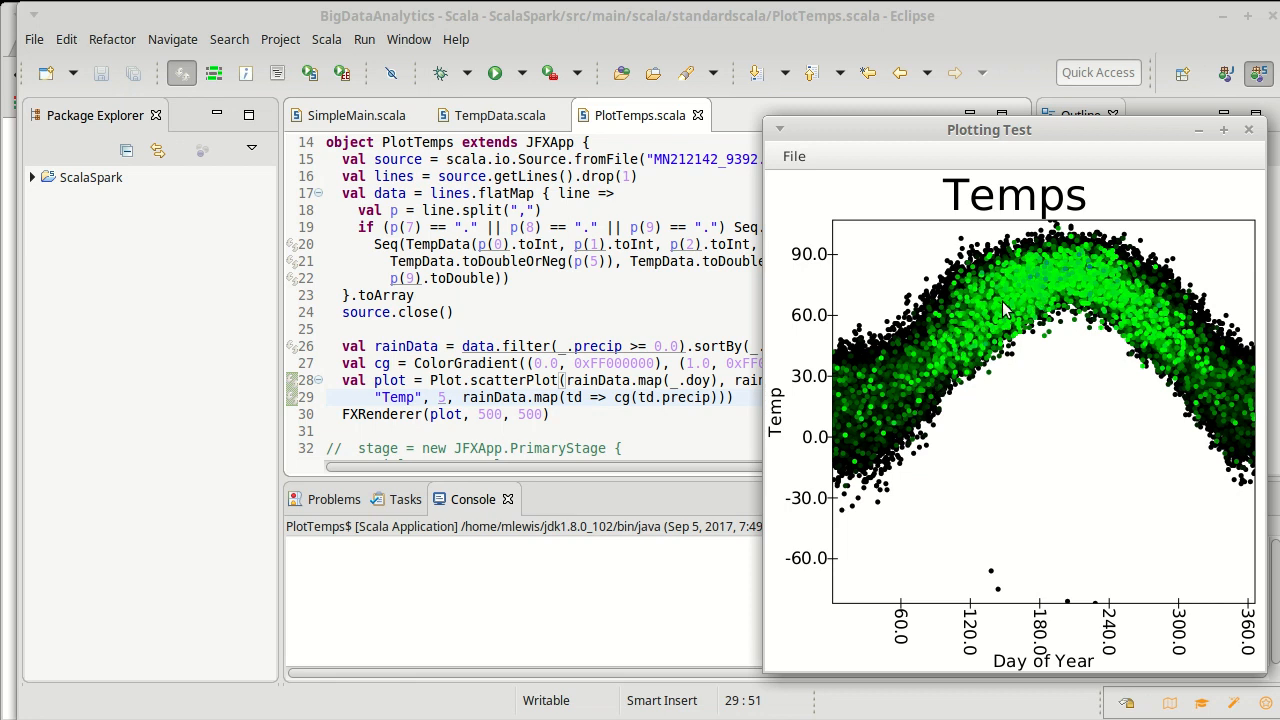
mouse_move(975, 330)
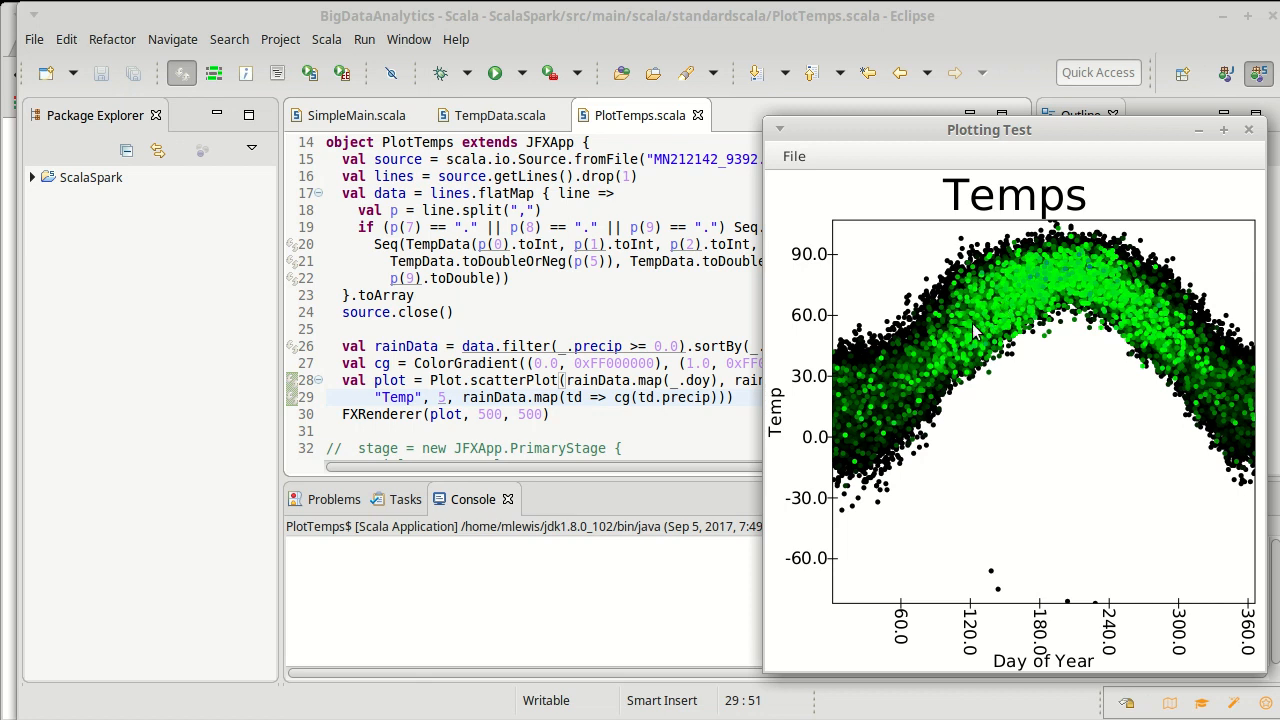
mouse_move(942, 416)
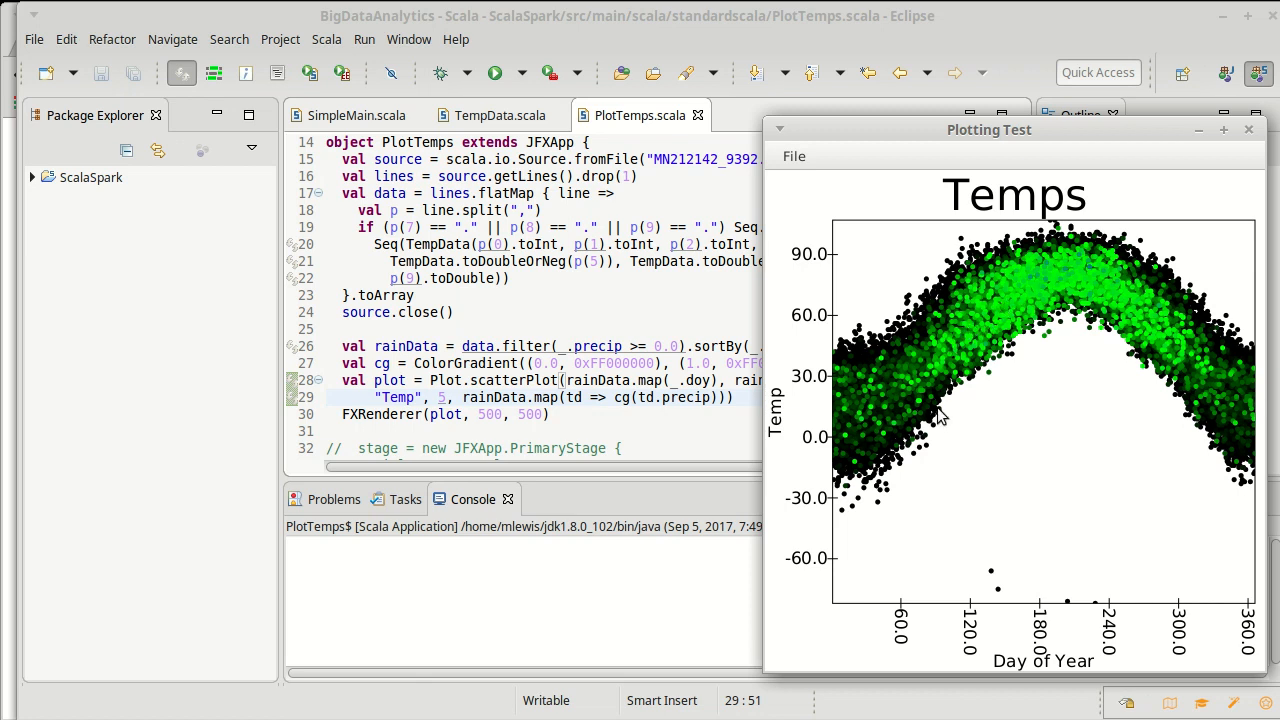
mouse_move(1118, 372)
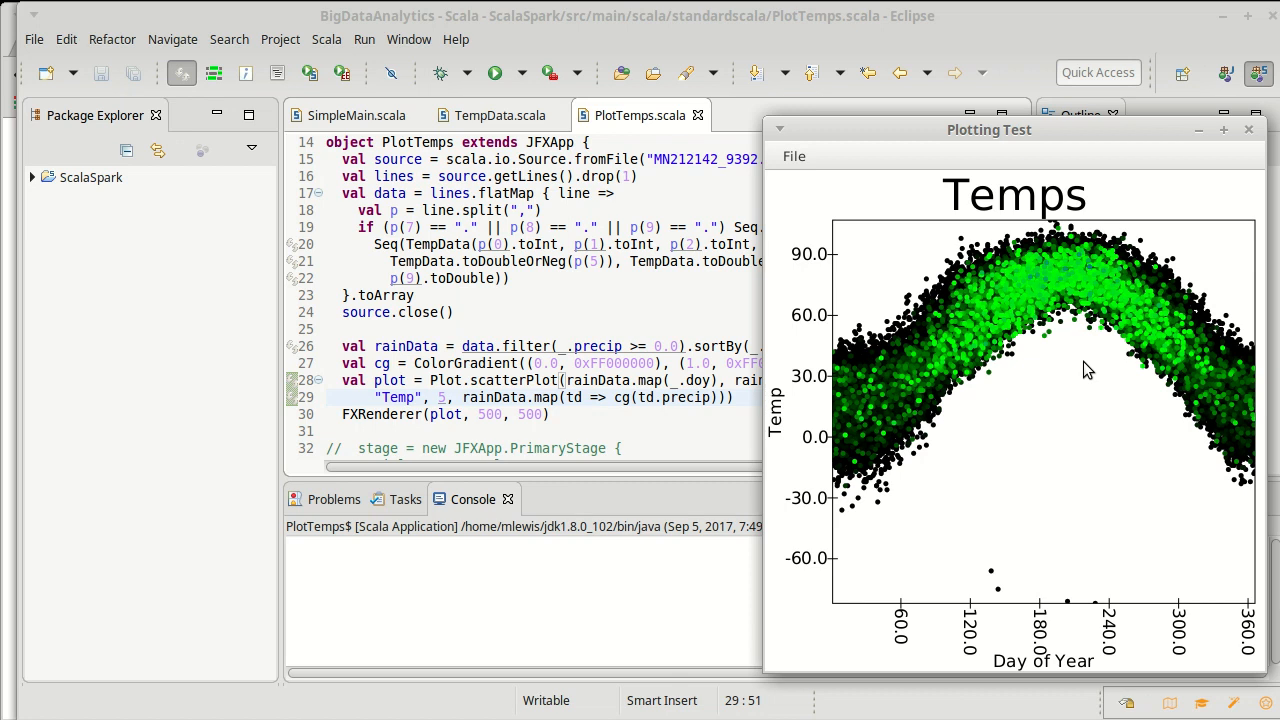
mouse_move(1078, 366)
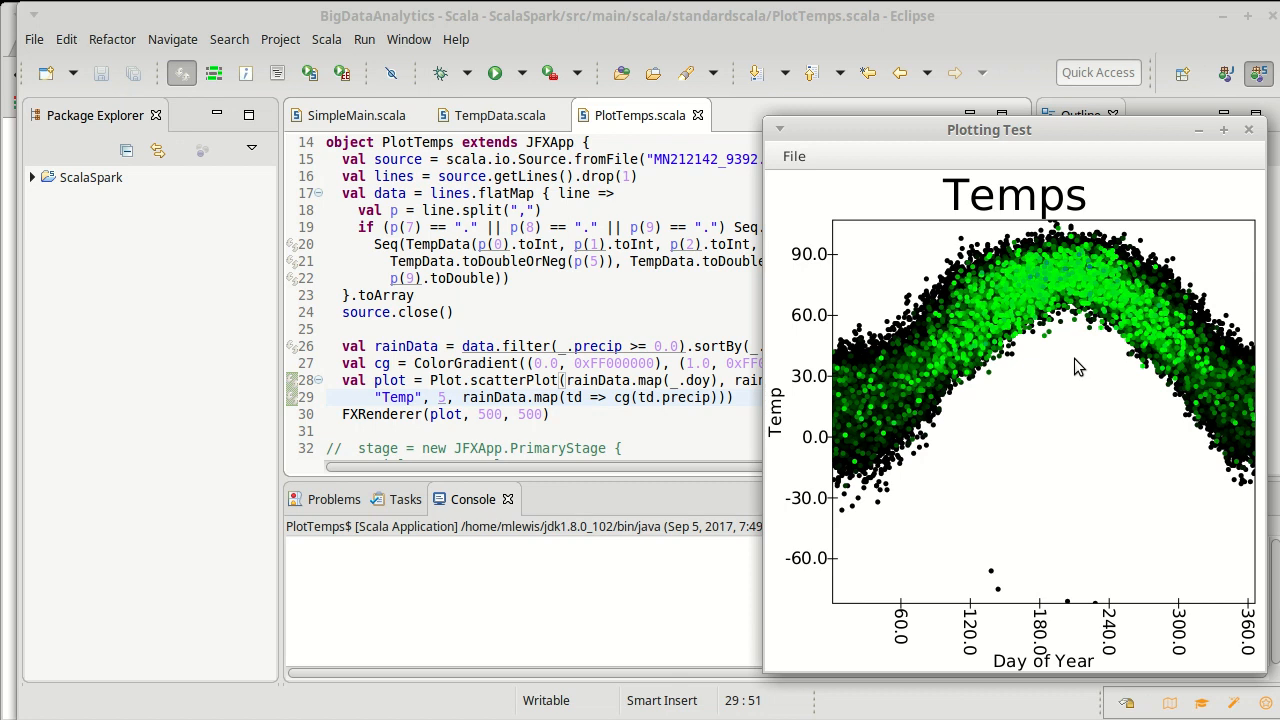
mouse_move(1129, 283)
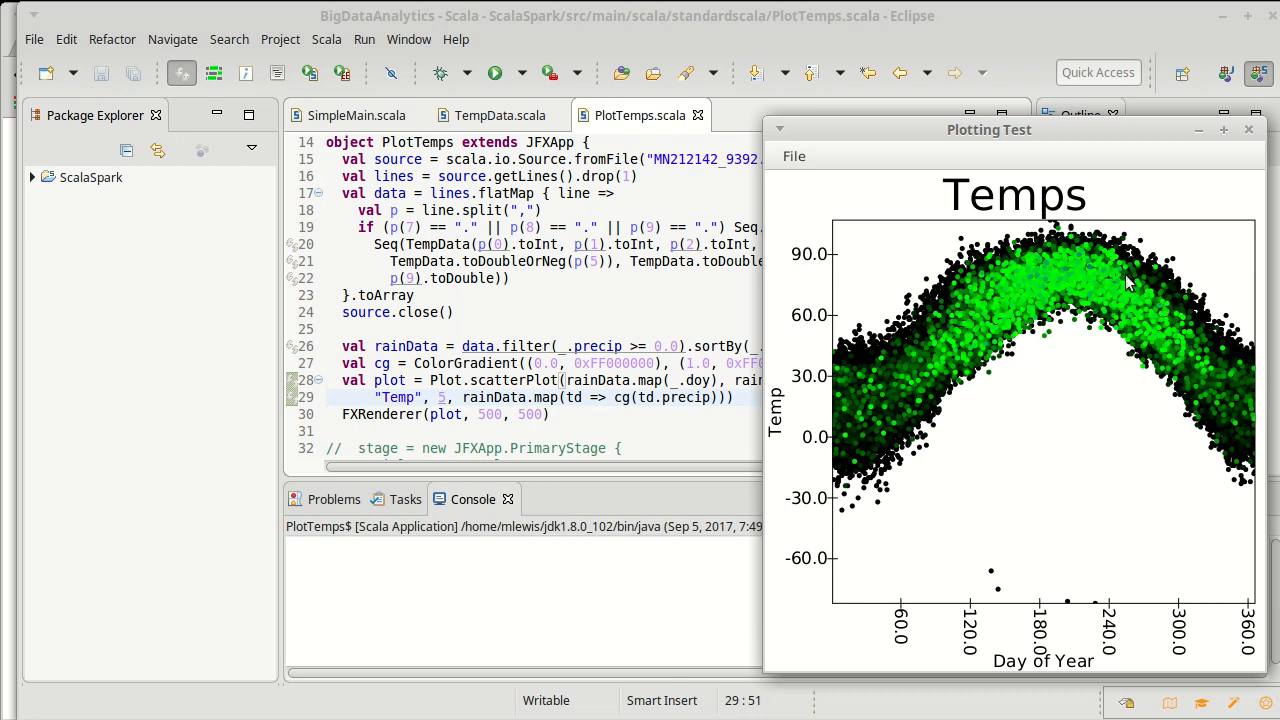
mouse_move(1170, 315)
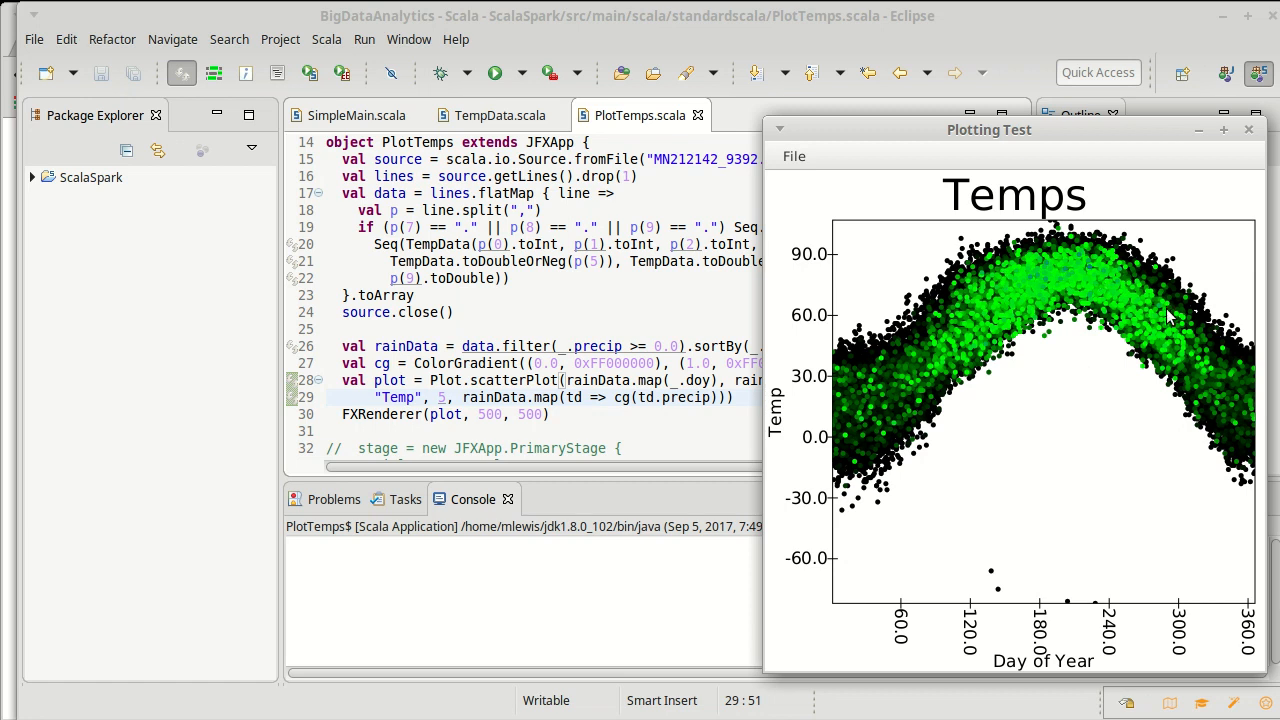
mouse_move(1071, 328)
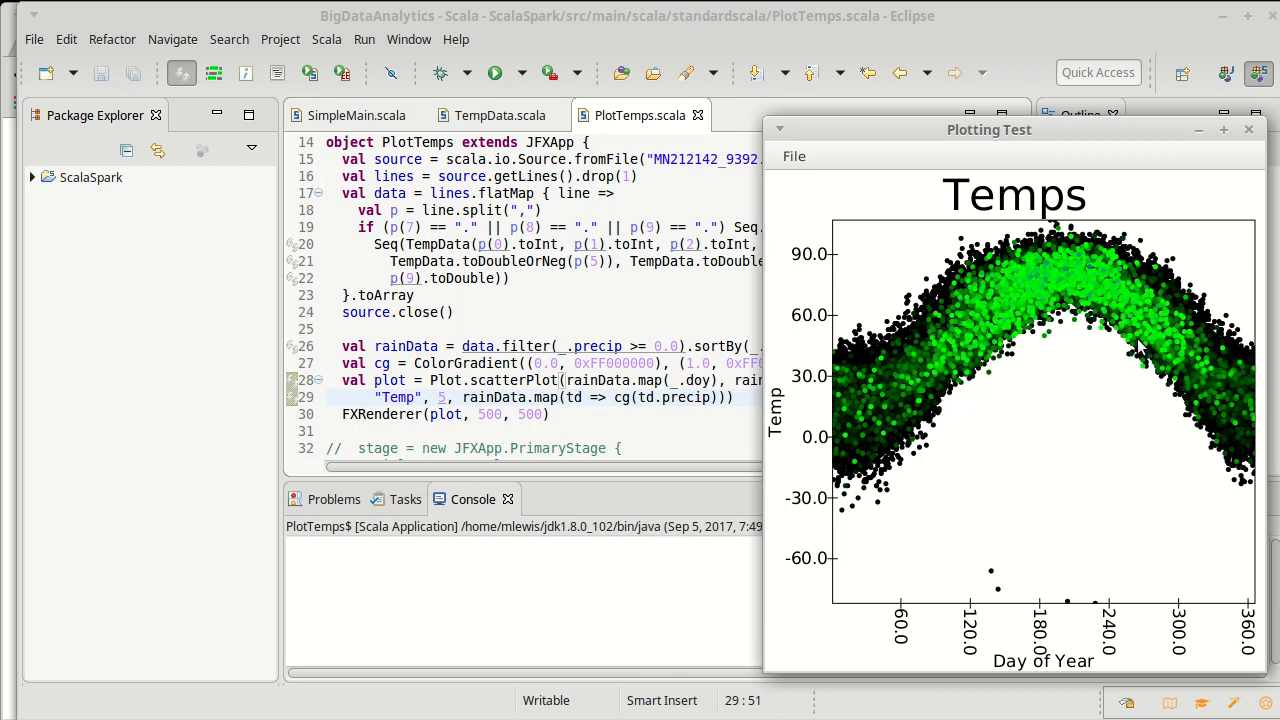
mouse_move(1140, 345)
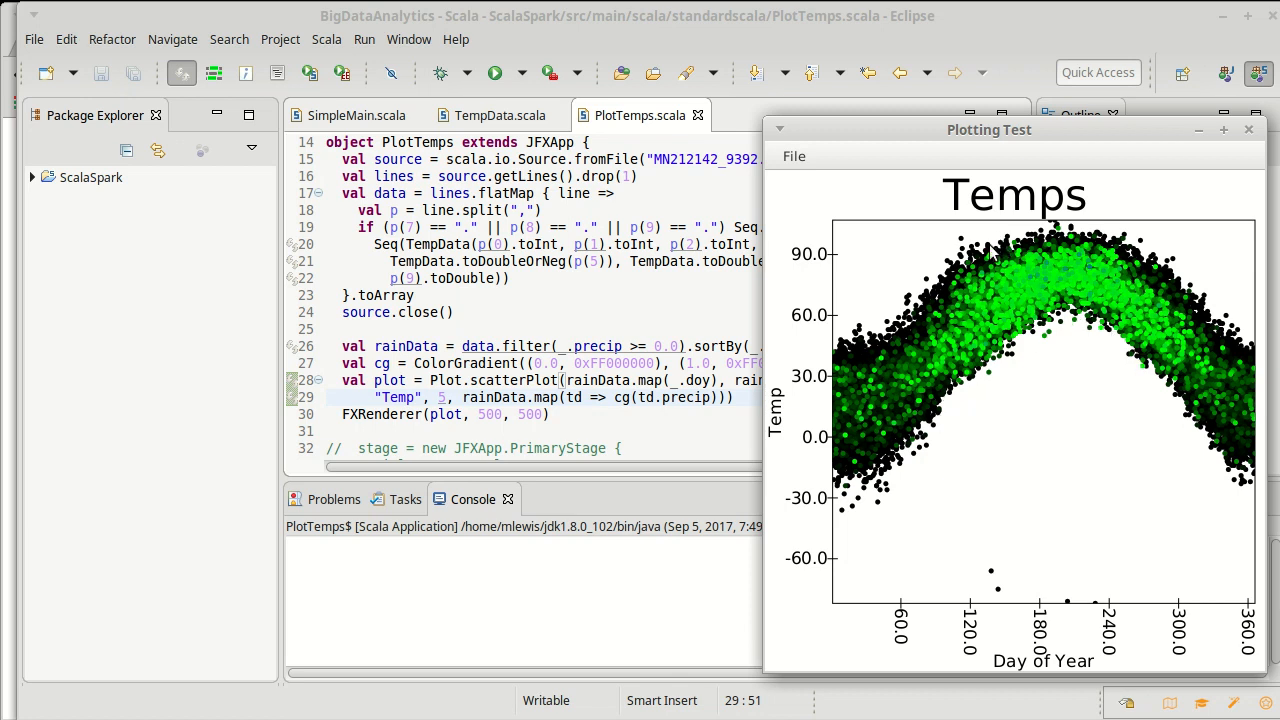
mouse_move(977, 338)
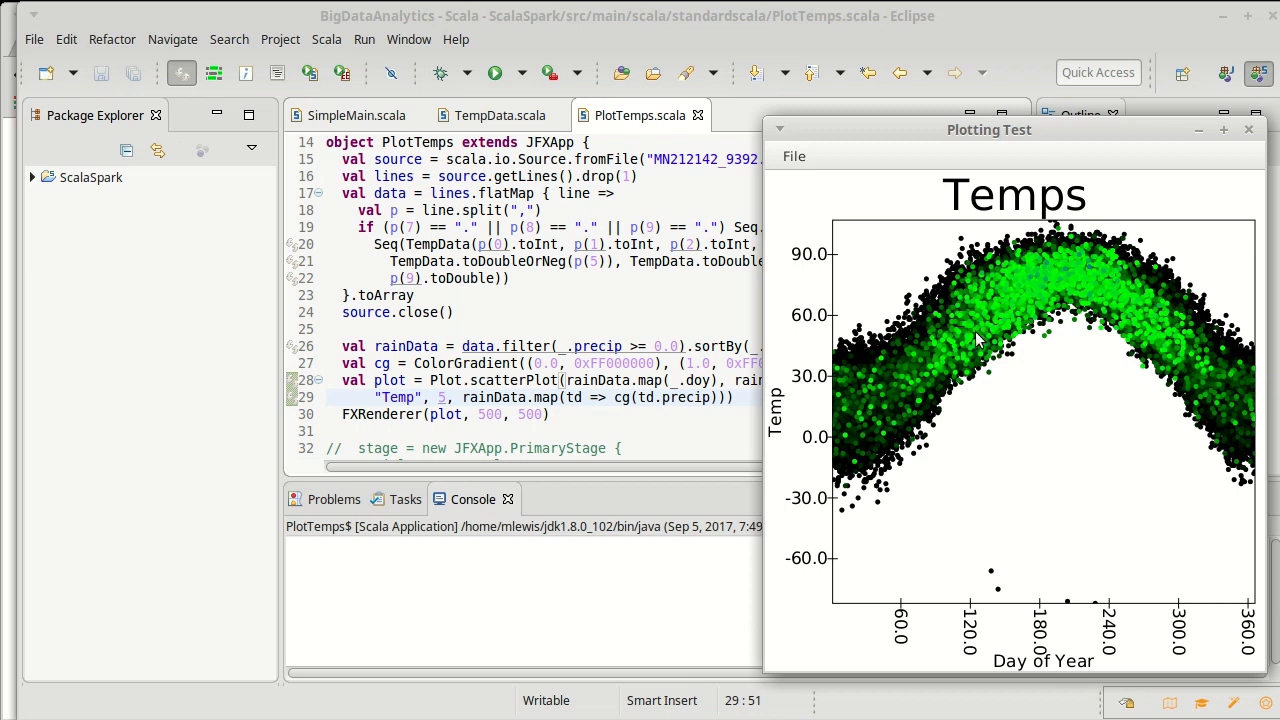
mouse_move(1018, 382)
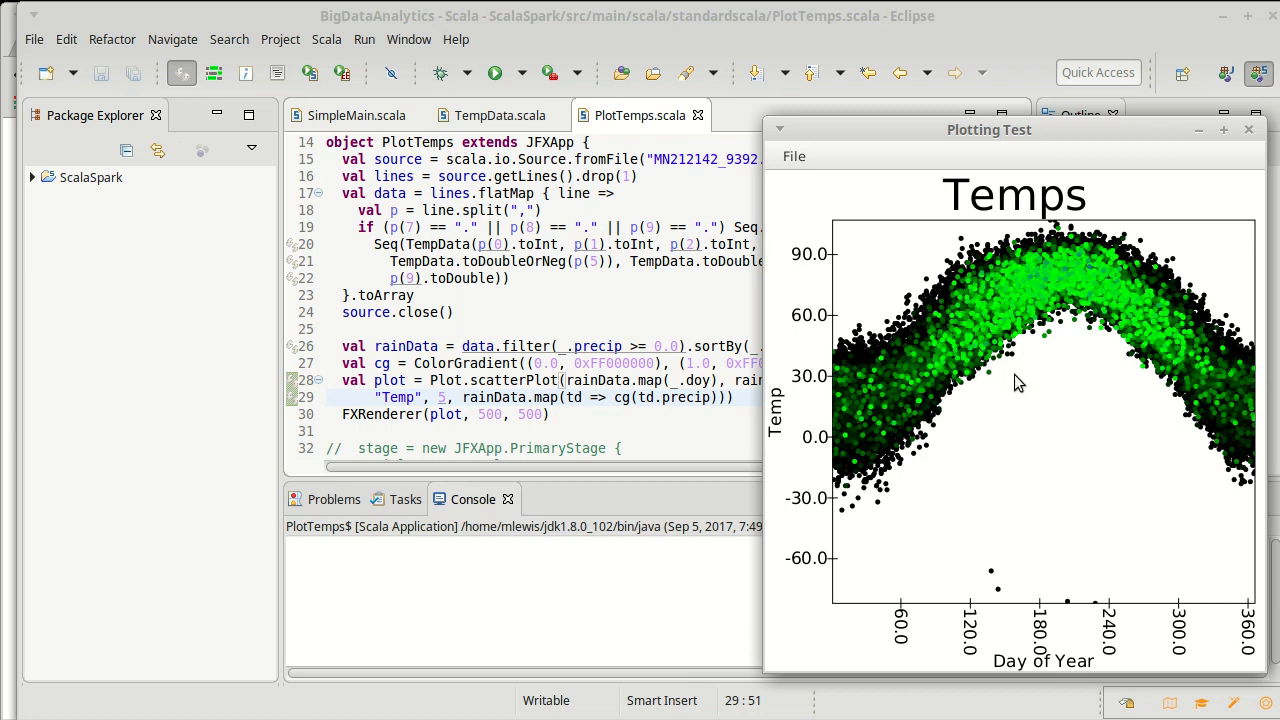